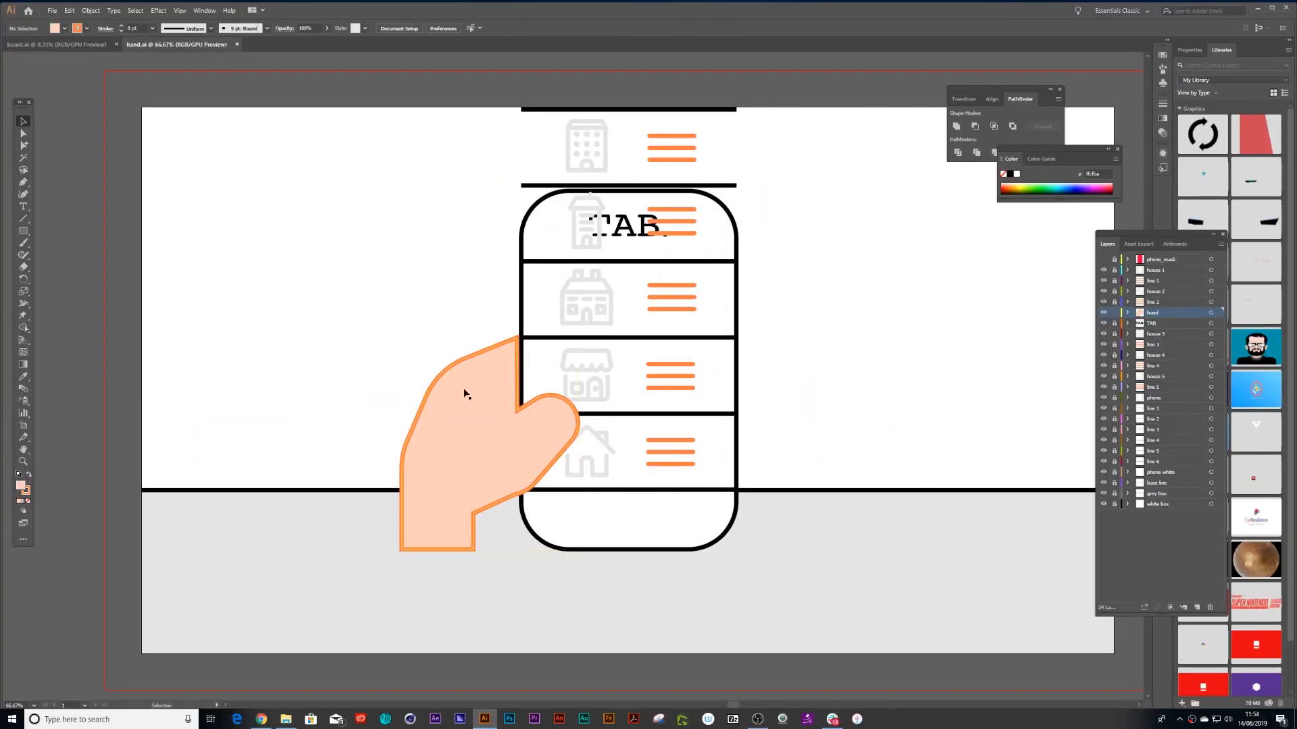
mouse_move(553, 441)
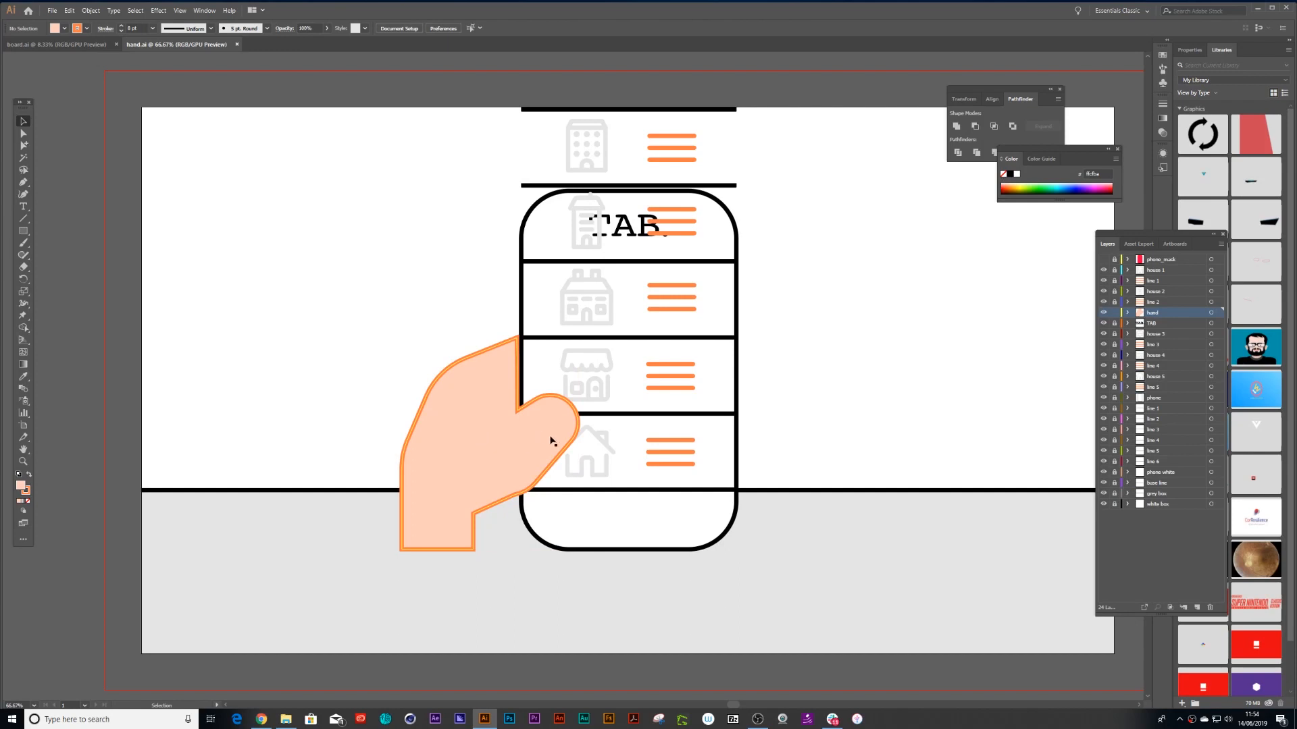
Give the selected hand shape a single clean outline stroke, then deselect it.
left_click(463, 437)
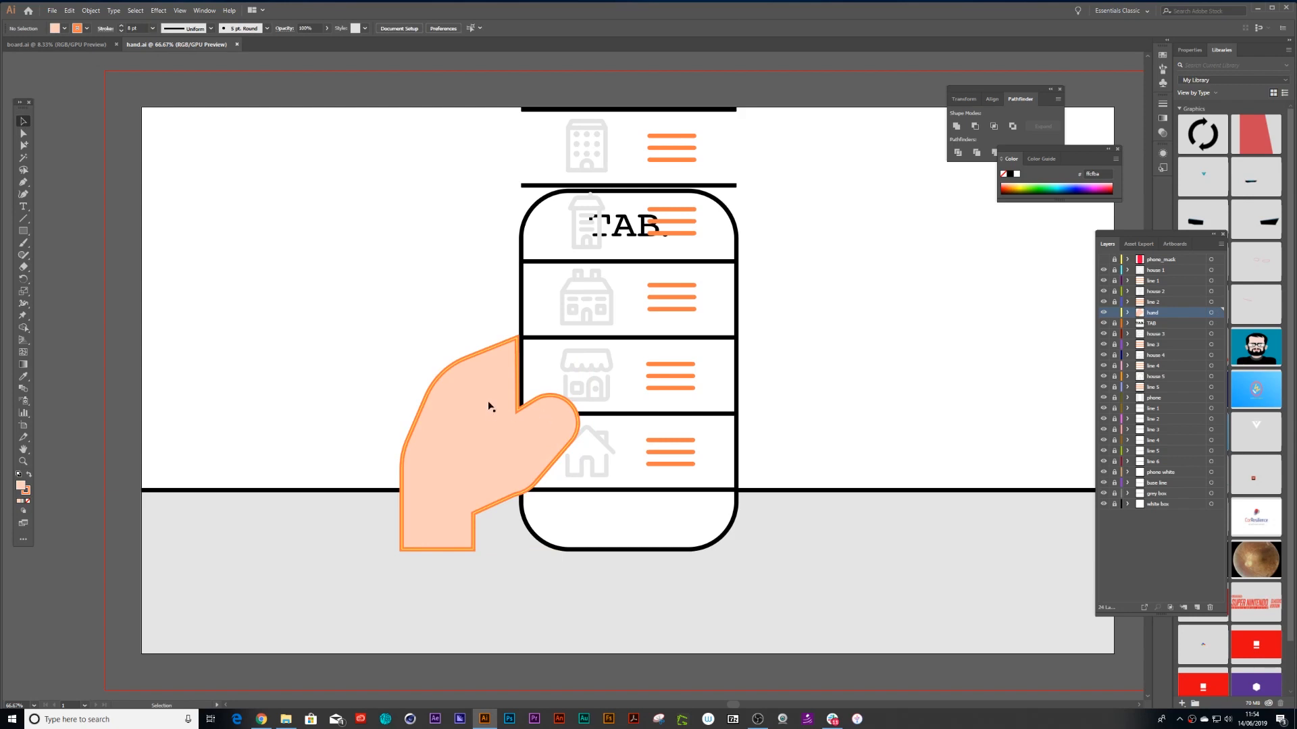
mouse_move(504, 413)
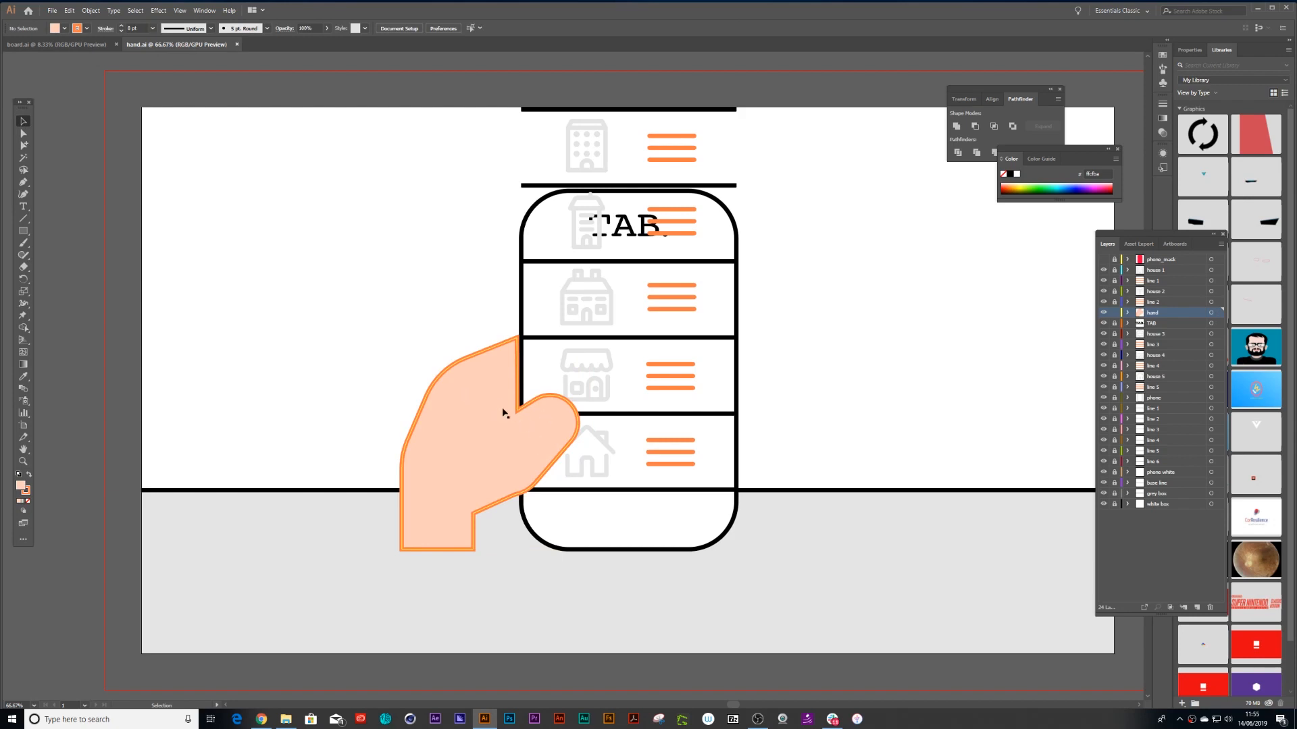
mouse_move(476, 451)
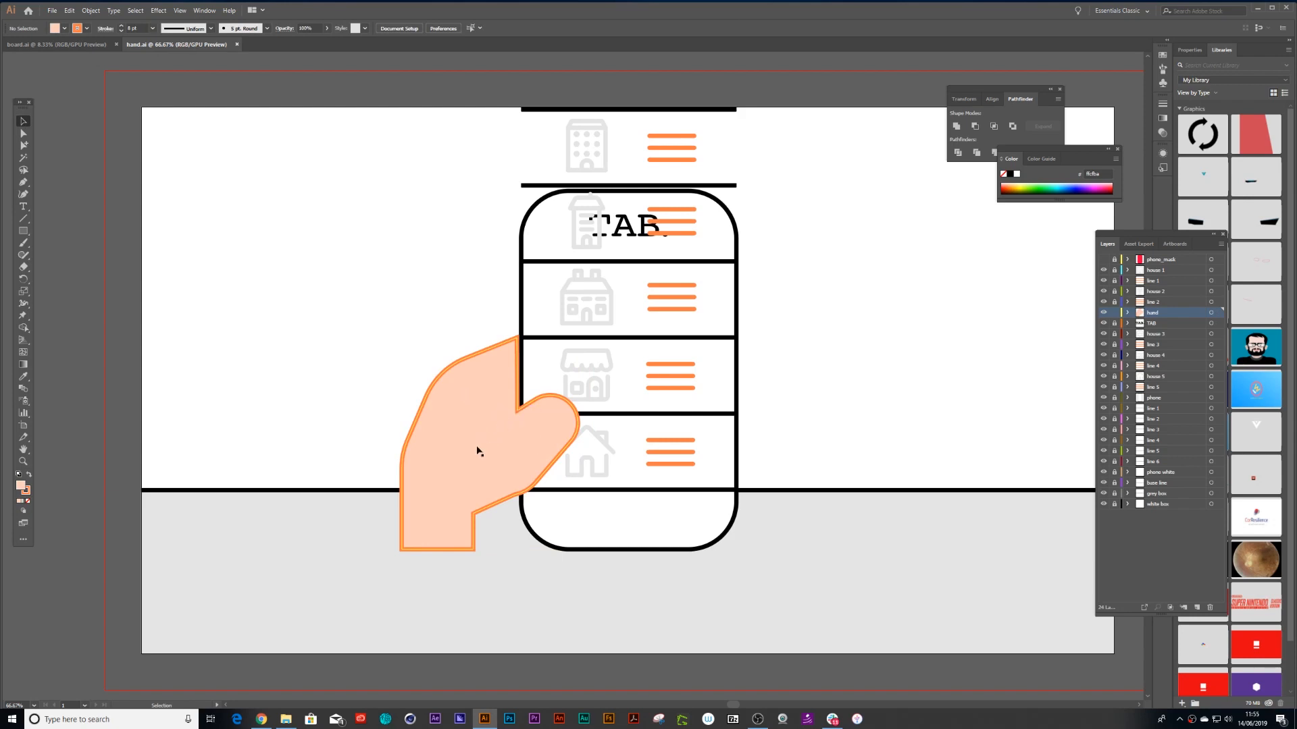
mouse_move(510, 419)
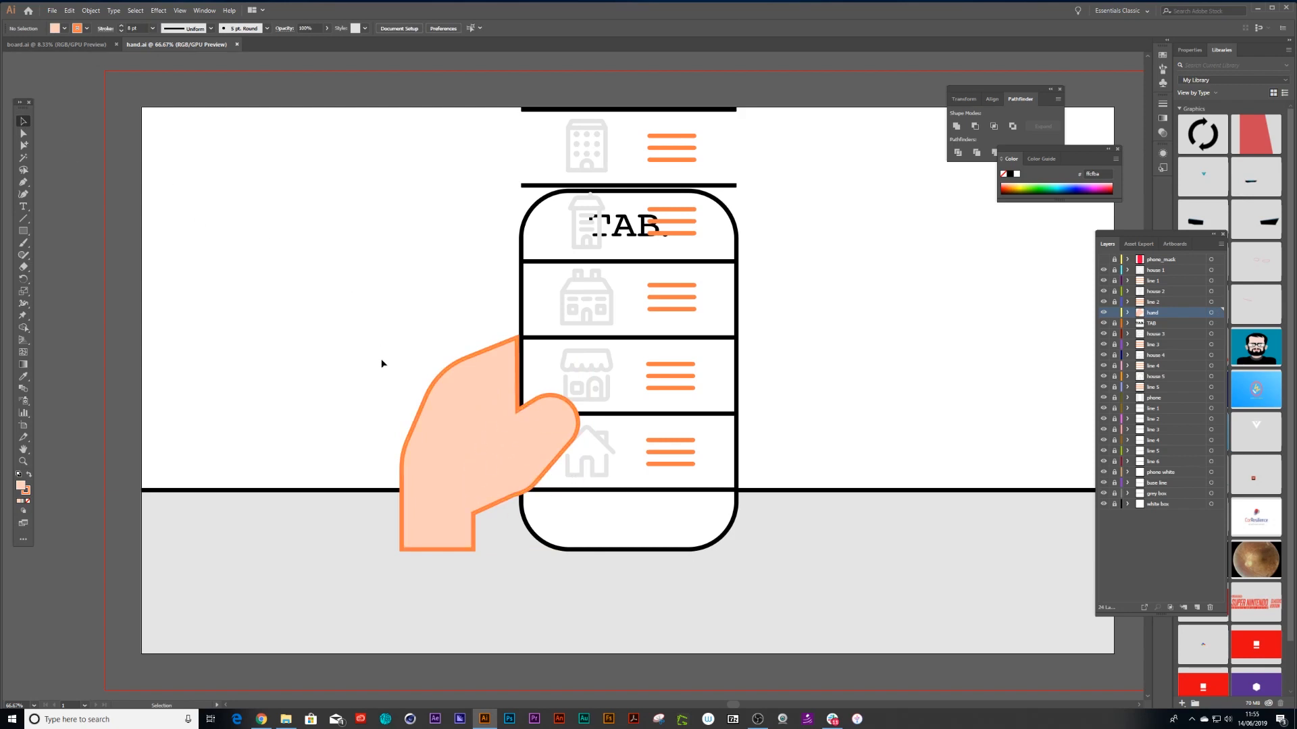
left_click(472, 437)
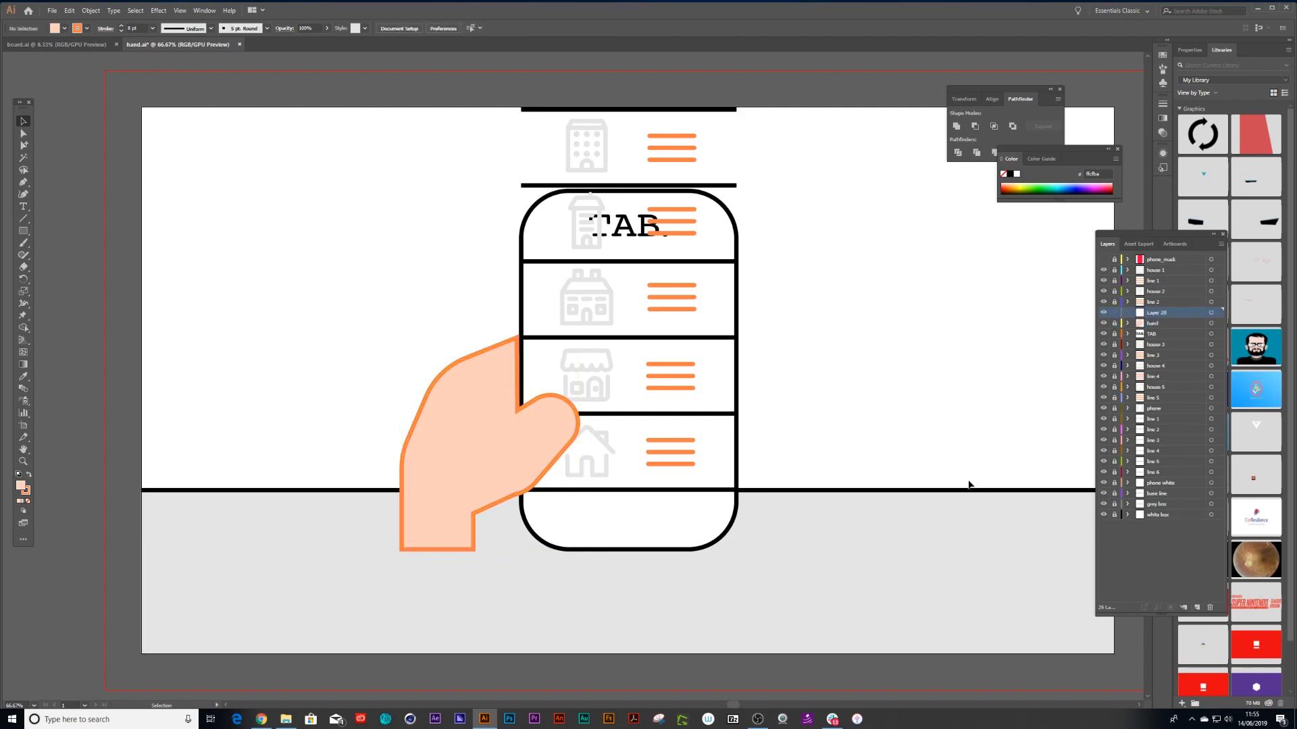
Draw a rounded thumb shape over the phone and delete the old thumb anchor point from the hand.
key("ctrl+y")
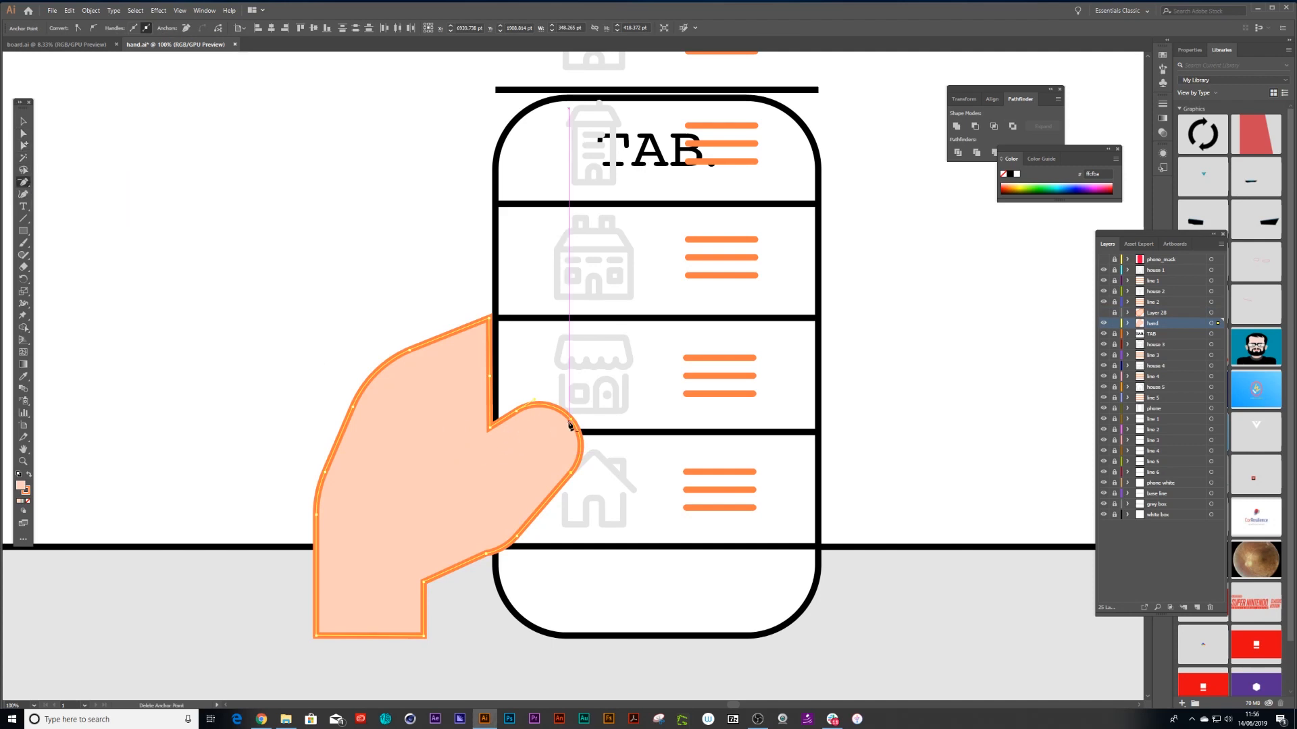
left_click(568, 424)
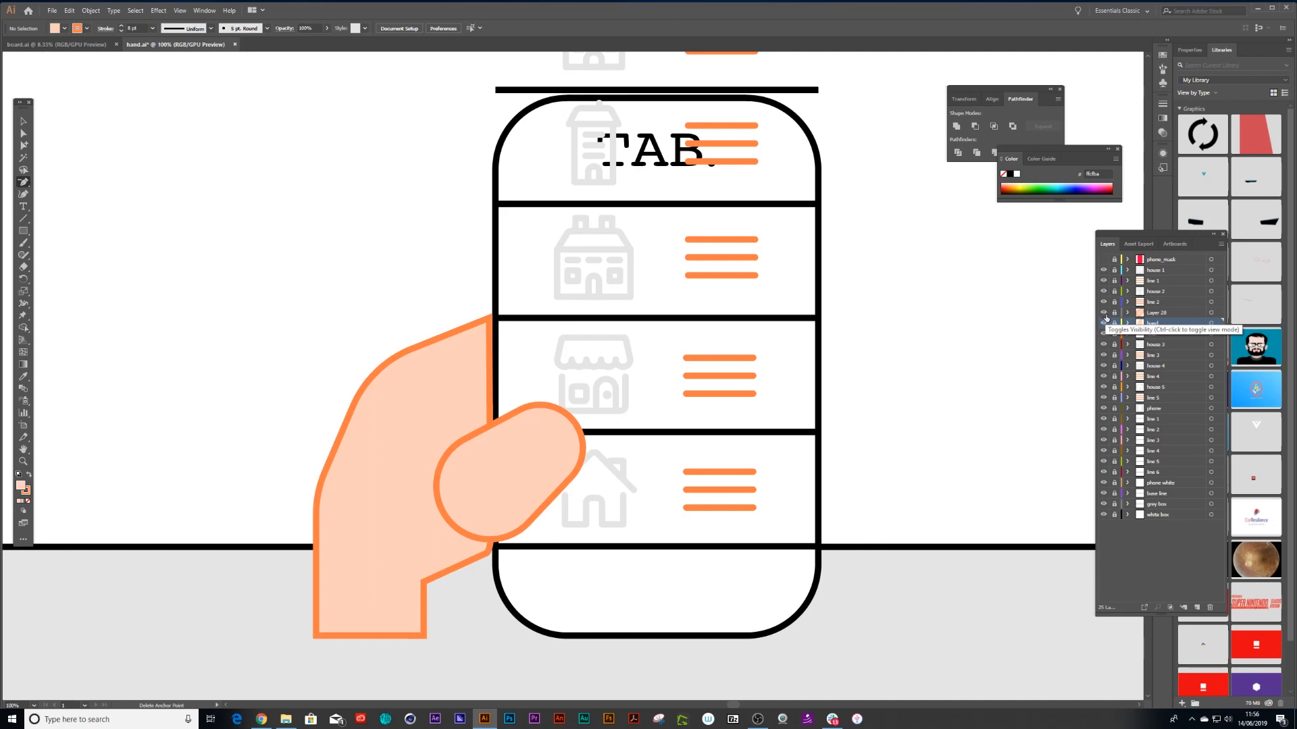
left_click(1165, 323)
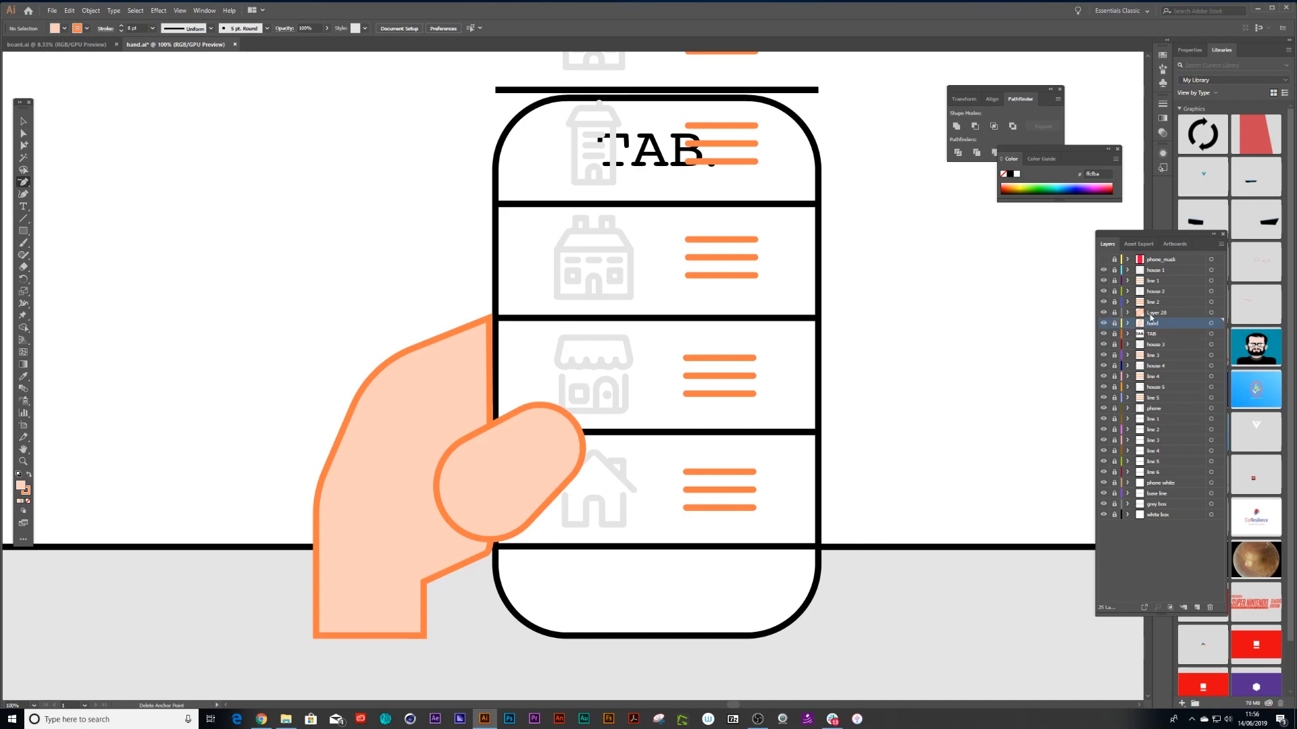
left_click(1158, 312)
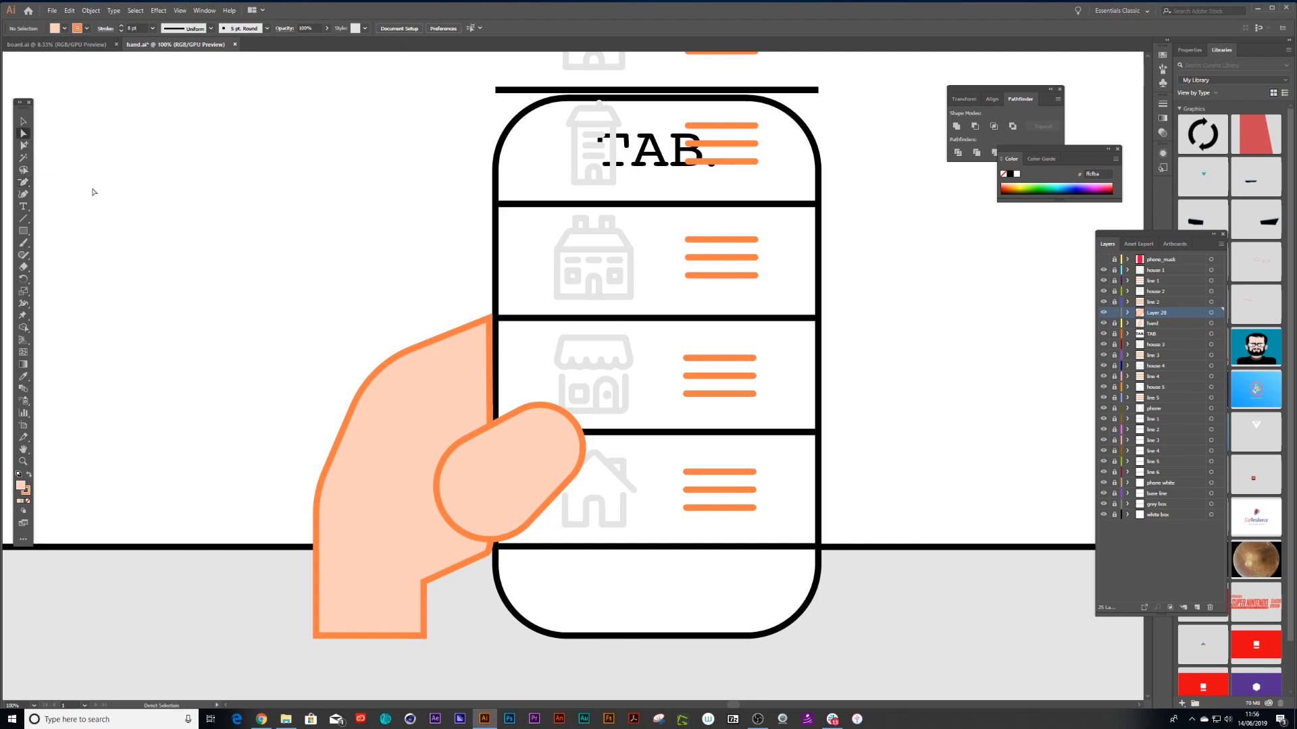
mouse_move(1187, 417)
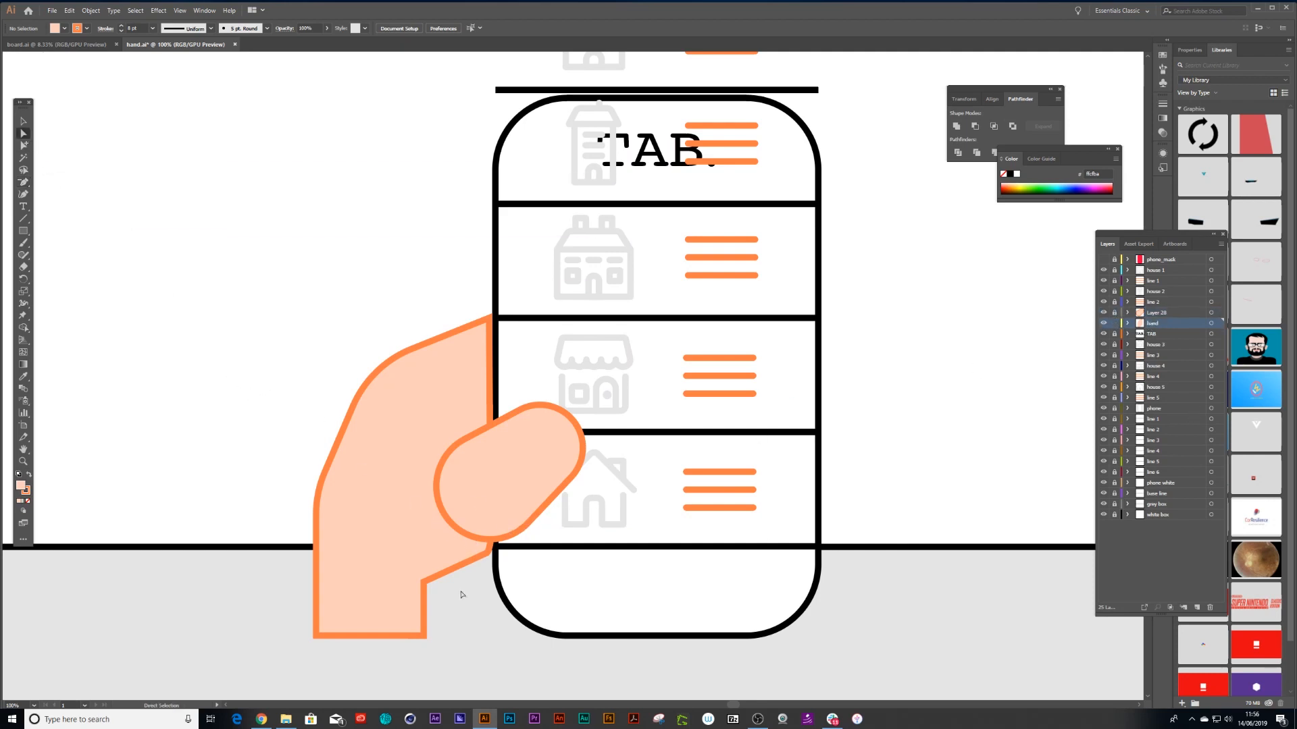
left_click(487, 554)
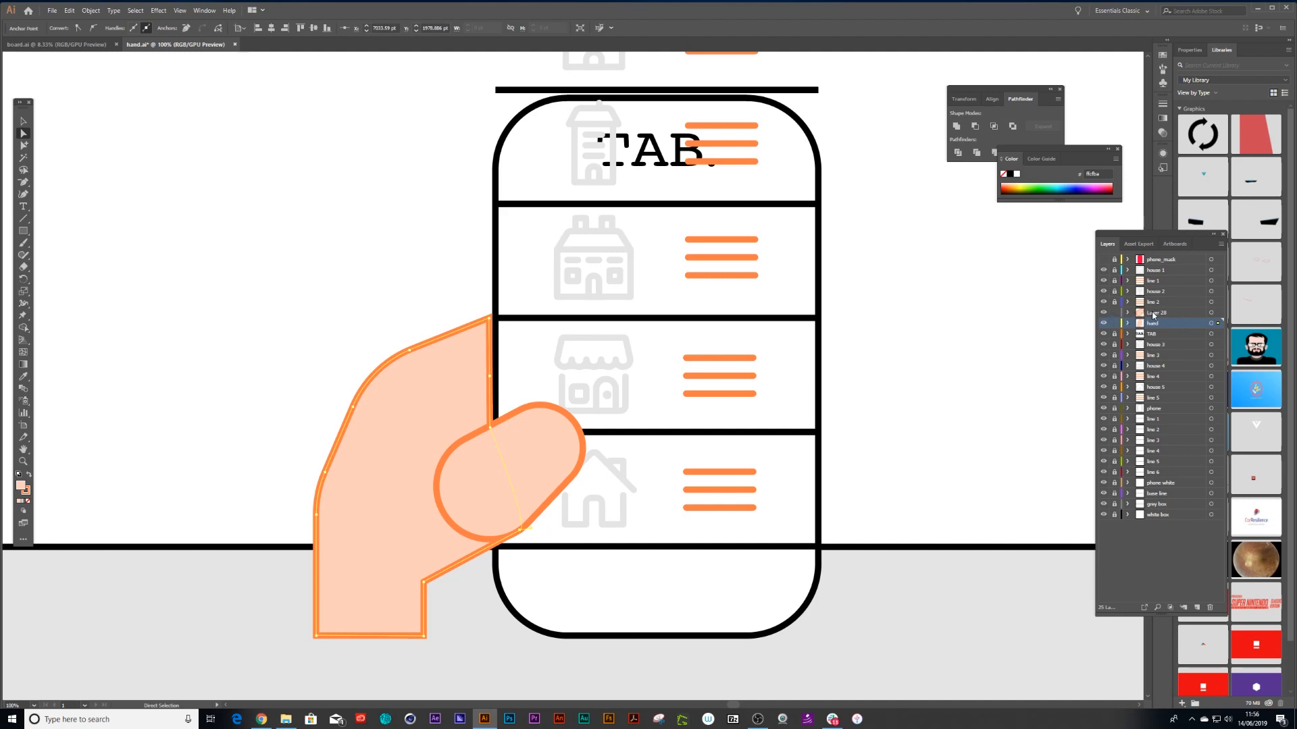
left_click(1158, 312)
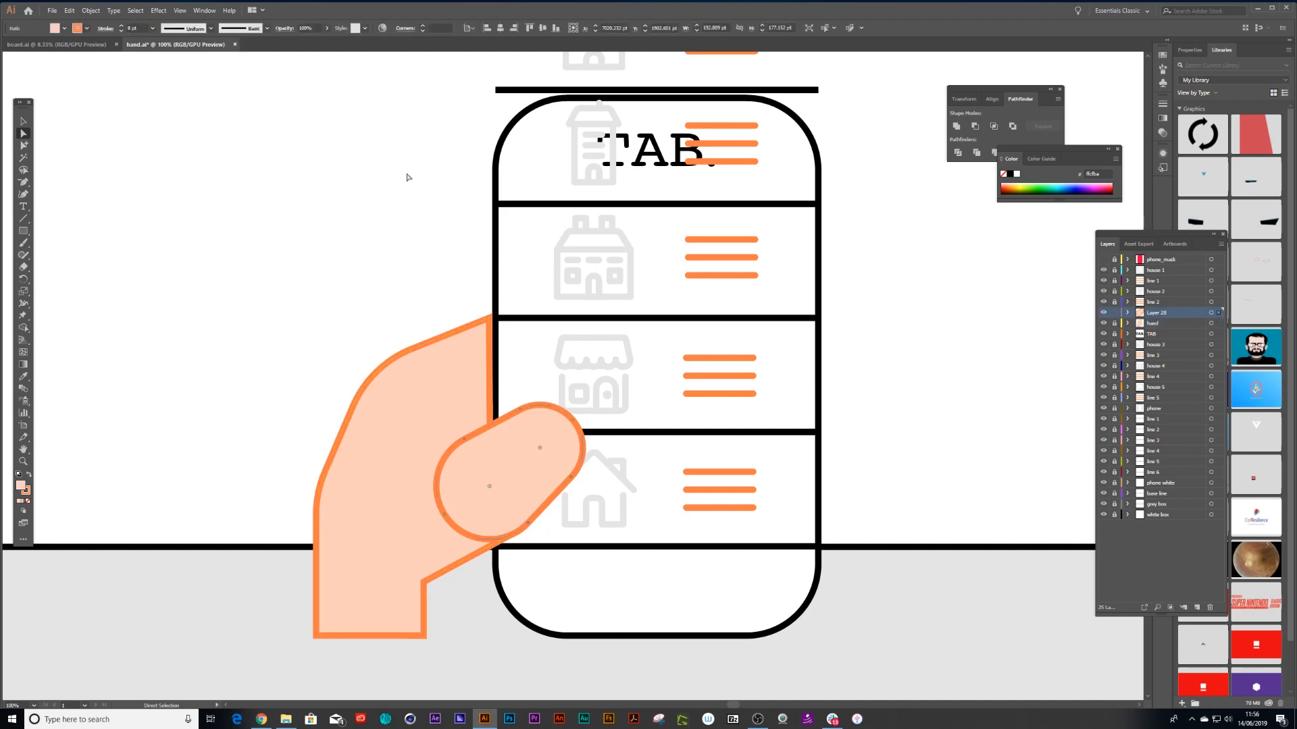
Paste the thumb in front in place over the hand and toggle the hand layer's visibility.
left_click(23, 120)
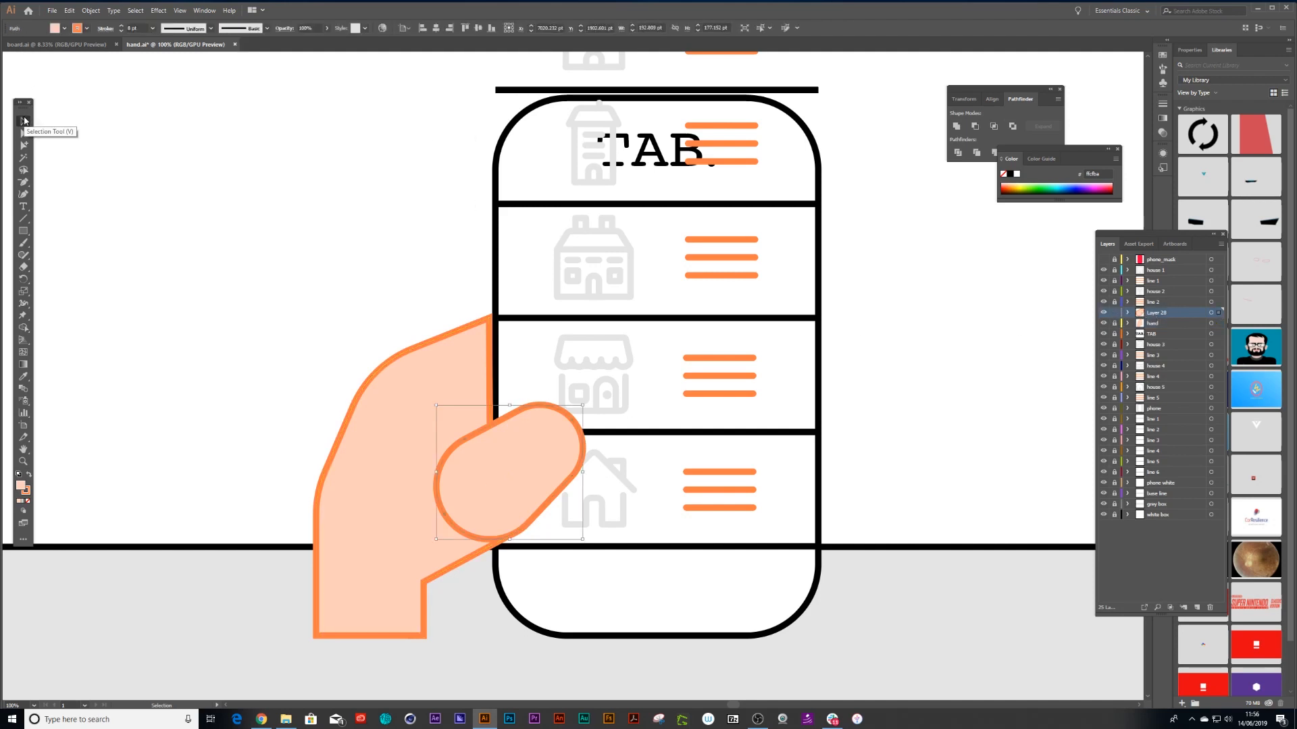
mouse_move(420, 411)
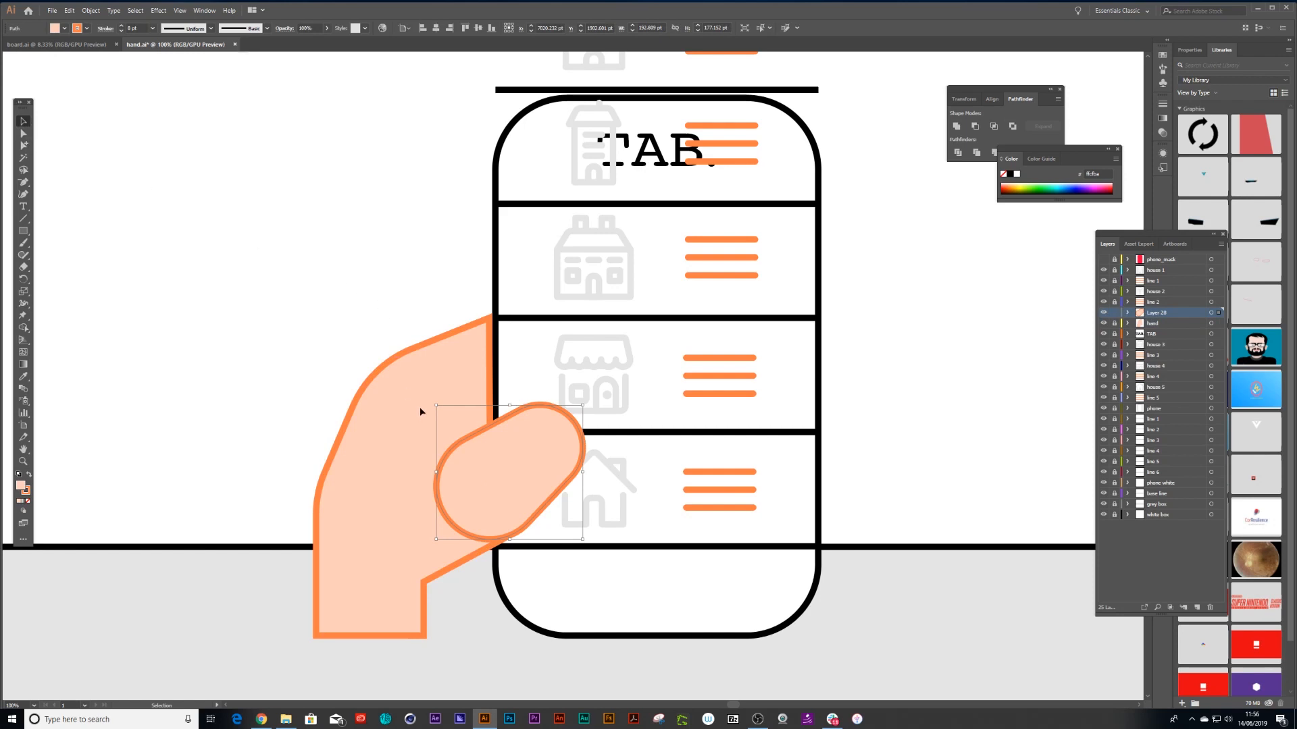
left_click(69, 10)
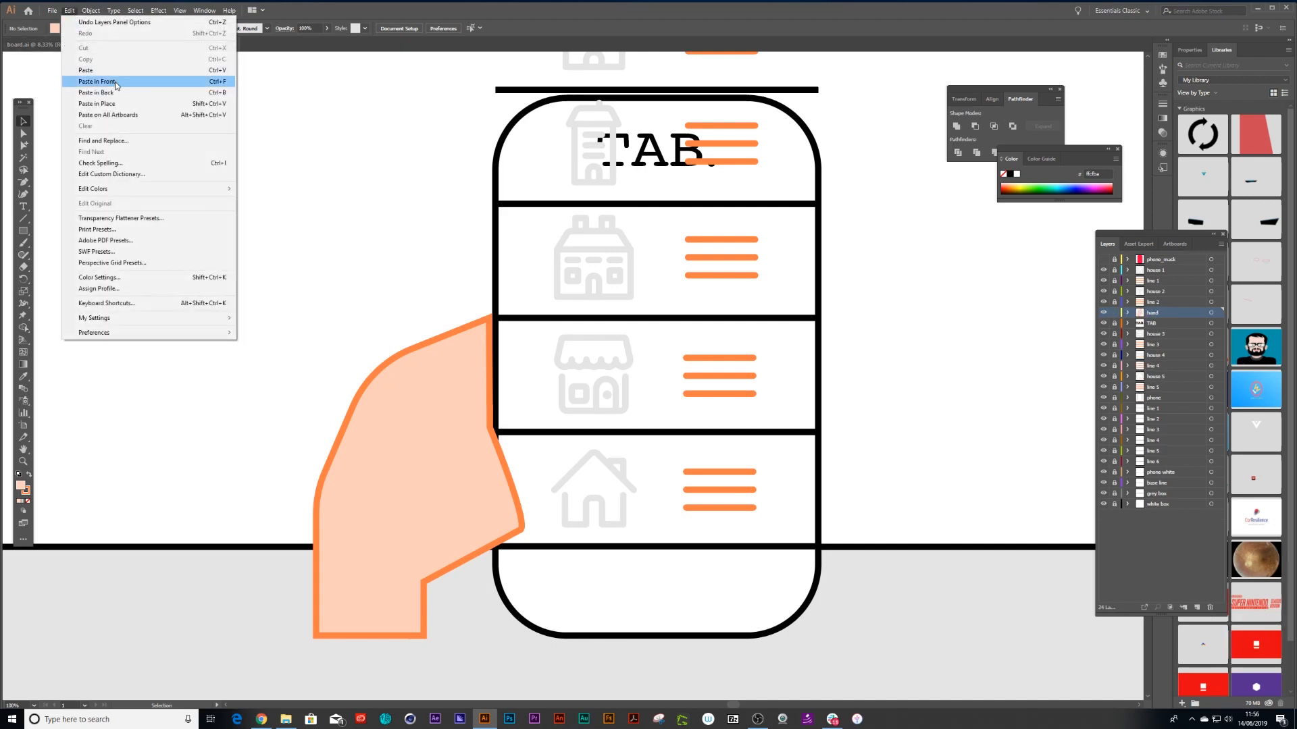
left_click(98, 81)
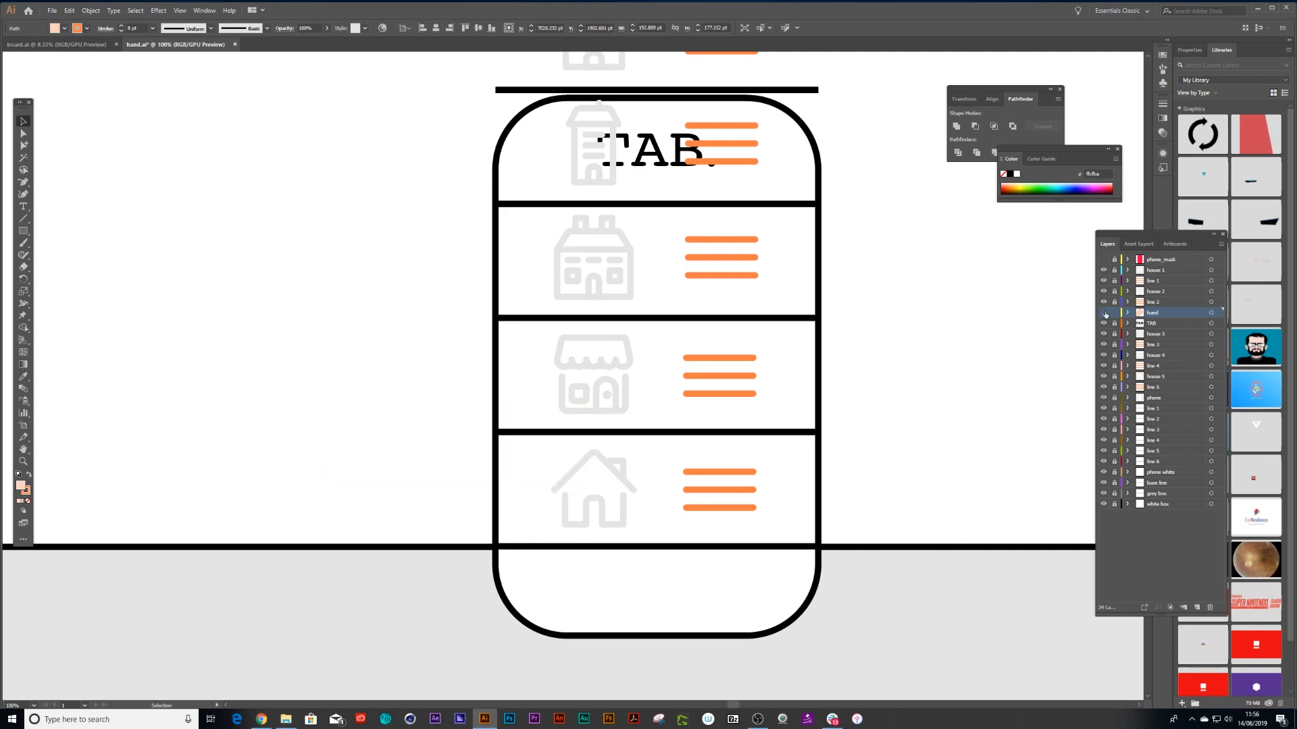
left_click(1102, 312)
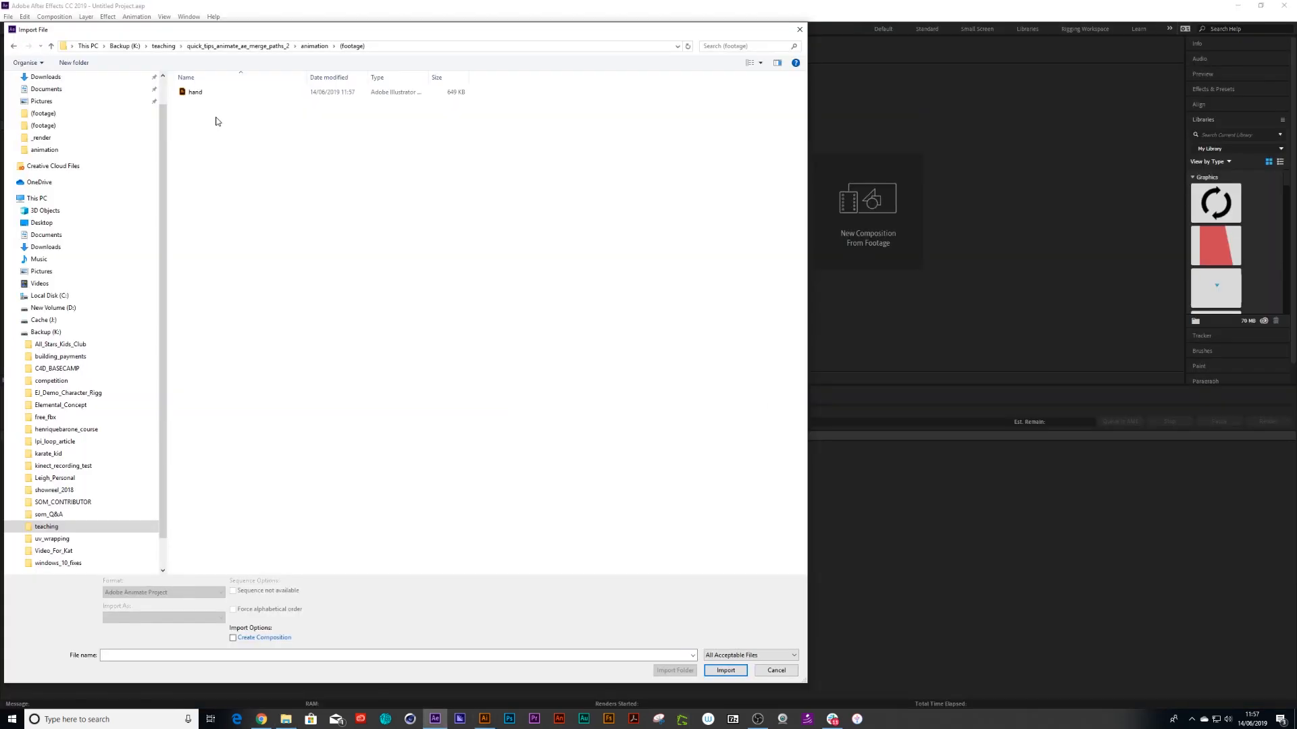
Import hand.ai as a composition and park the time marker at the start.
left_click(724, 670)
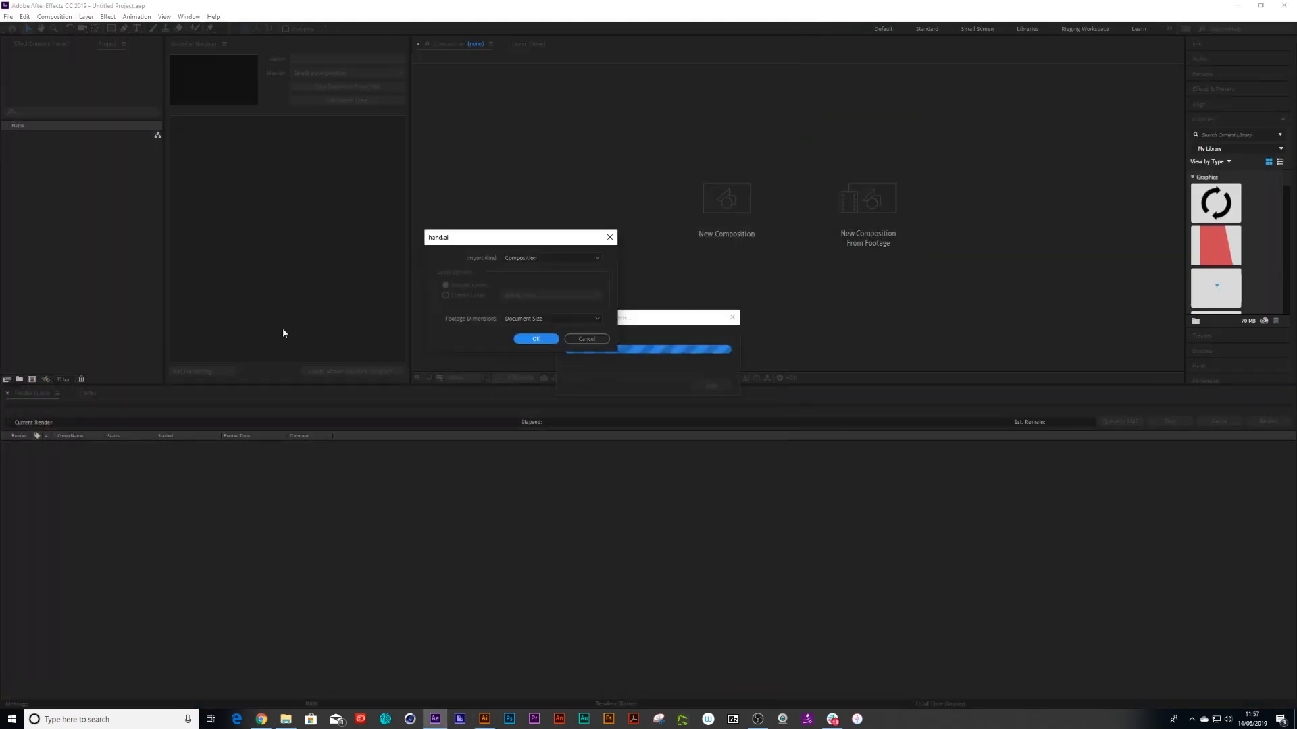
left_click(535, 339)
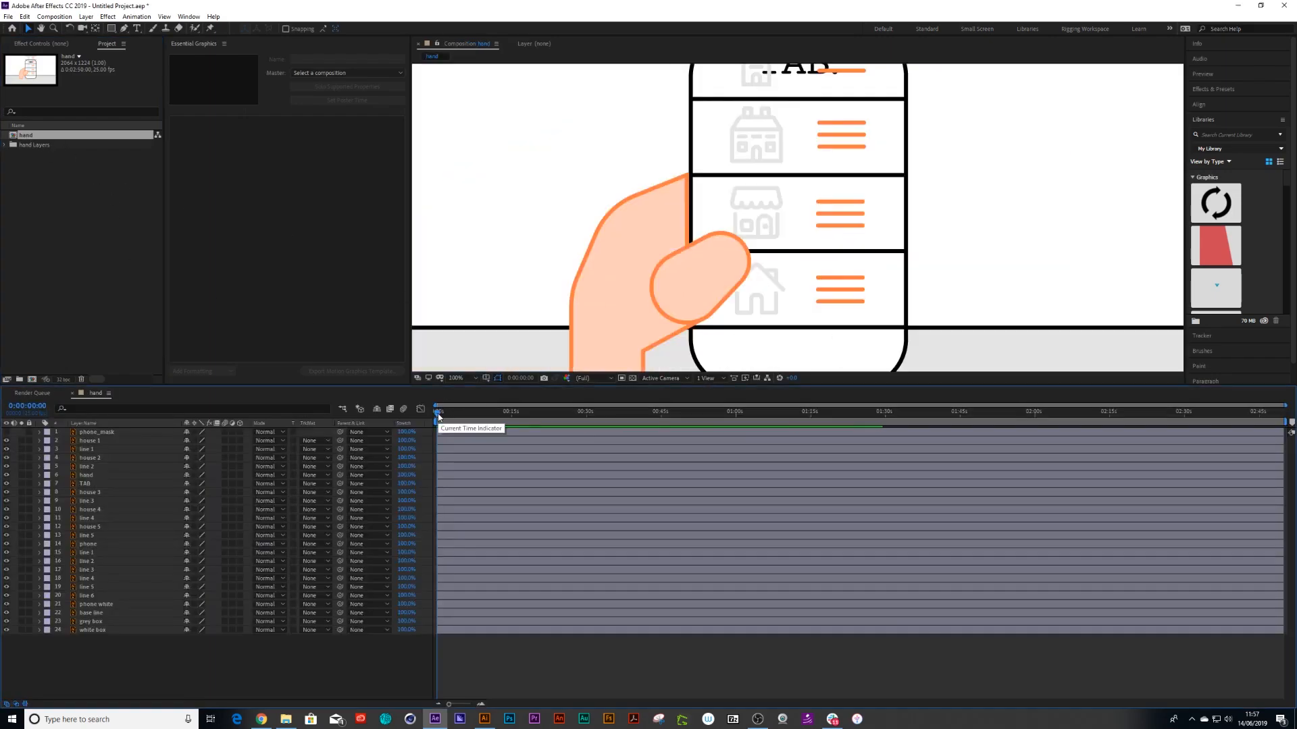
left_click(456, 378)
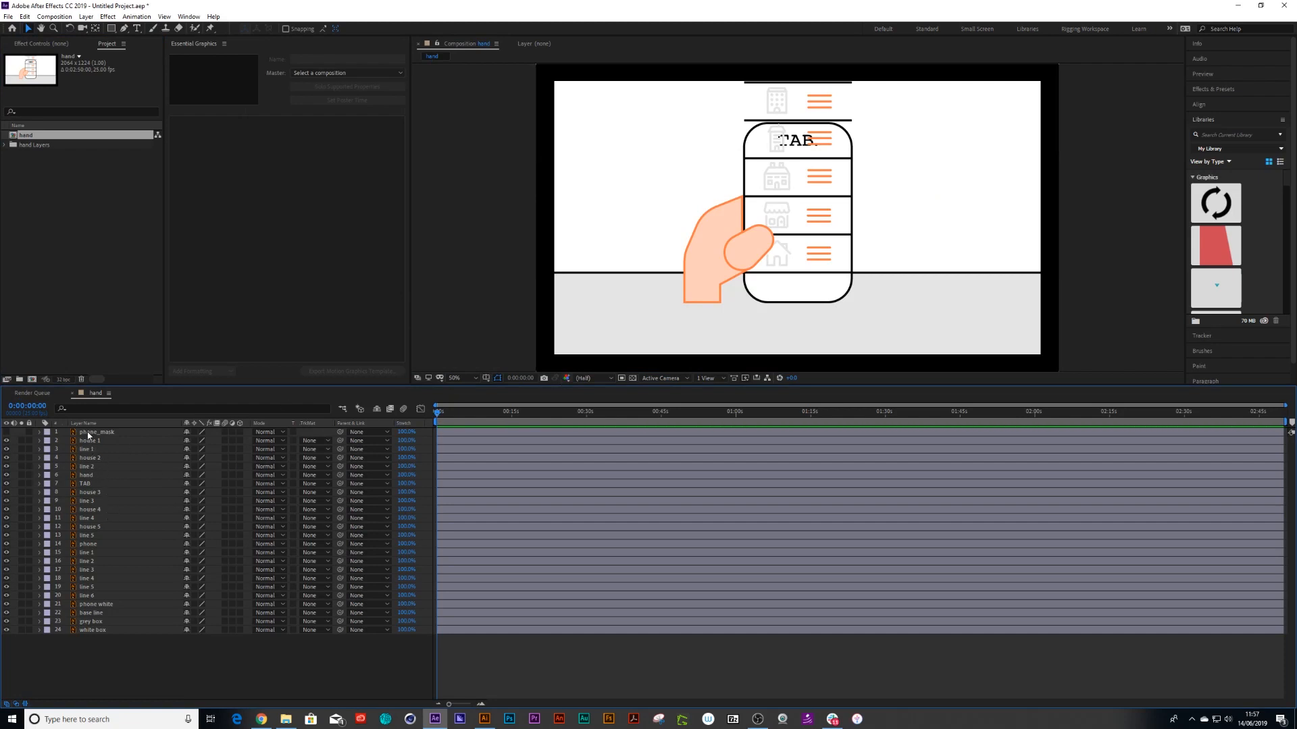
Convert every imported layer to shape layers via Create Shapes from Vector Layer.
left_click(89, 440)
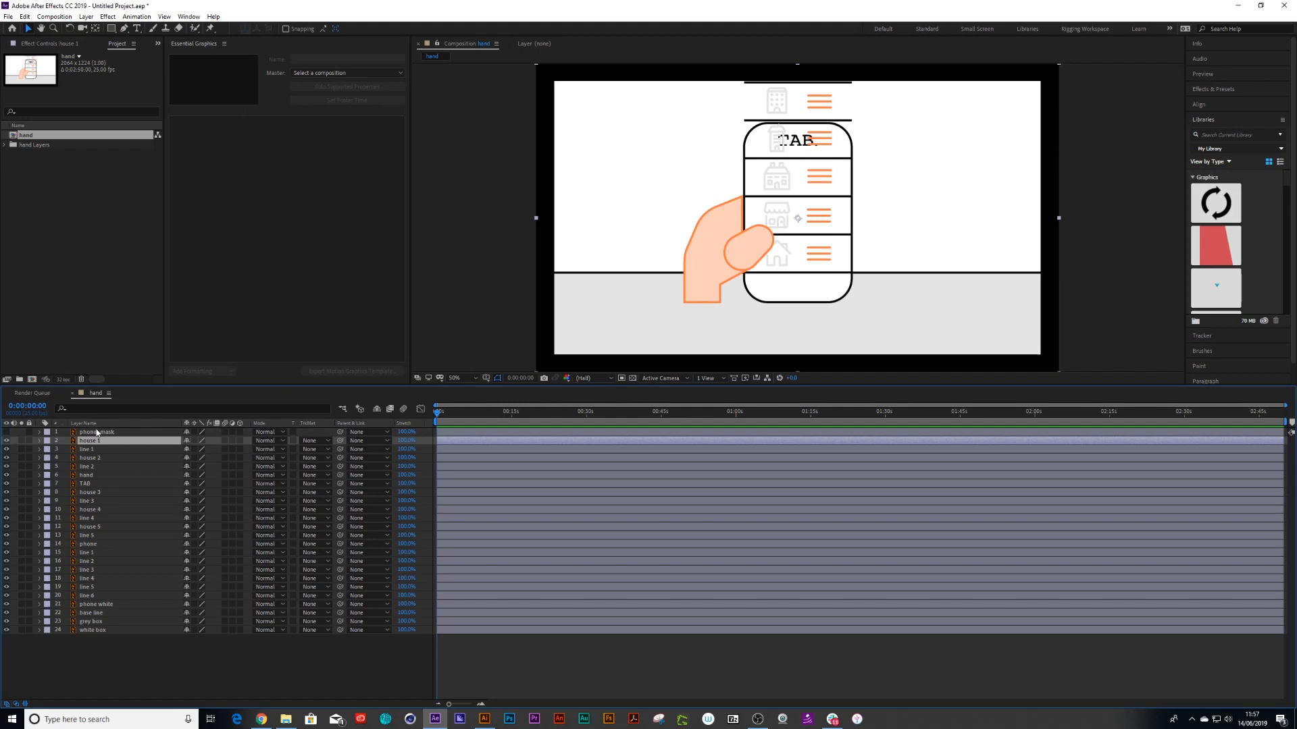
left_click(96, 432)
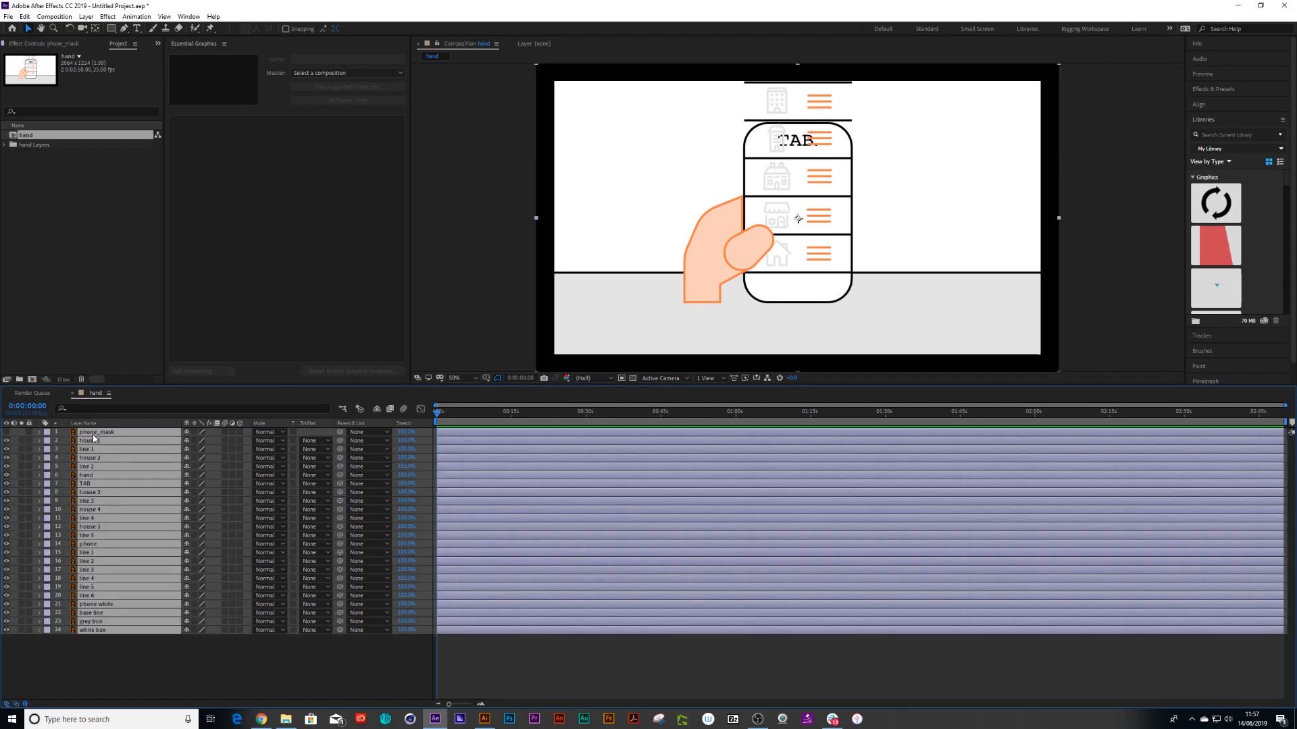
right_click(95, 432)
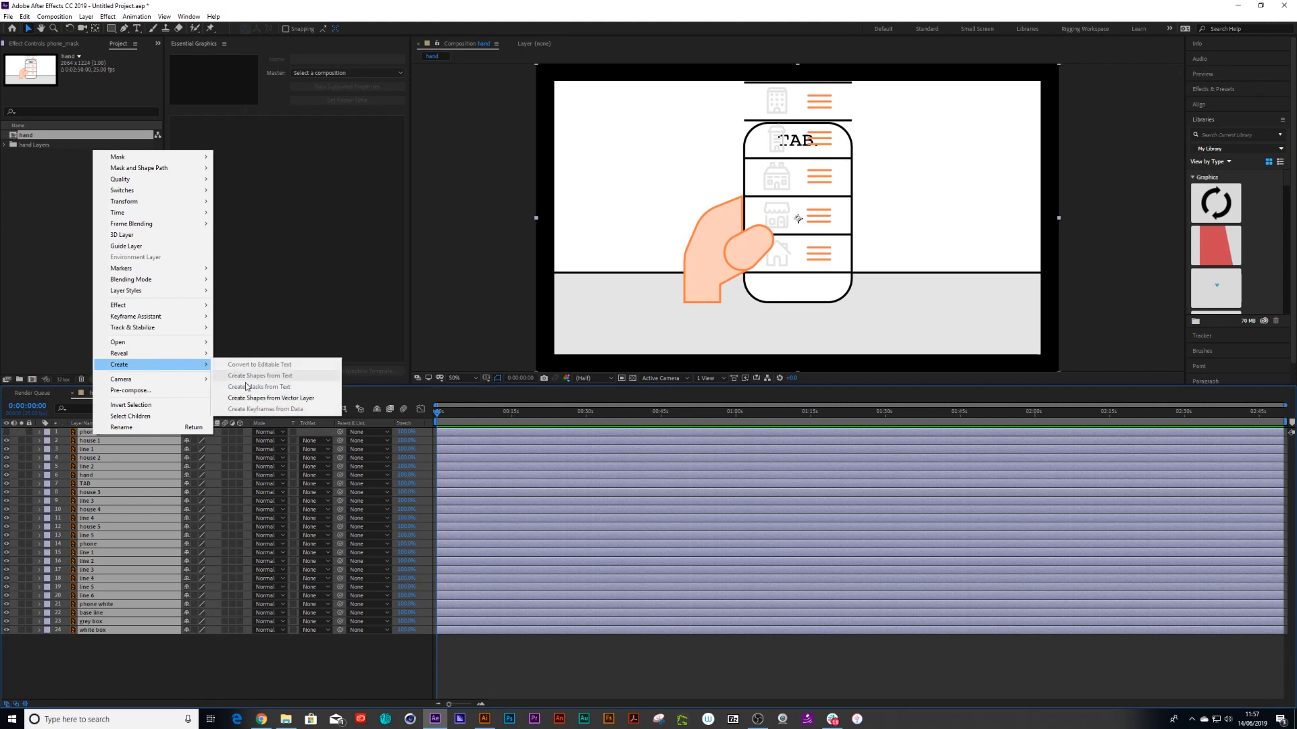
left_click(268, 397)
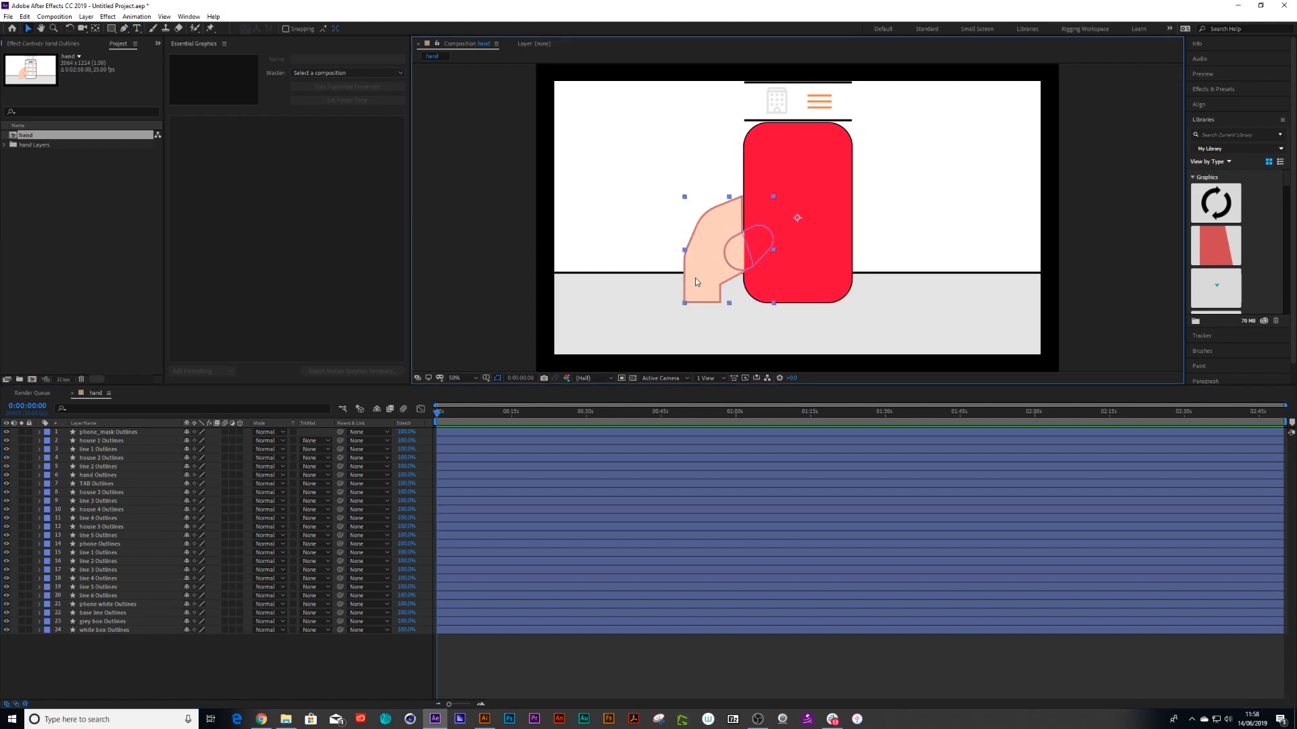
Solo the hand Outlines layer, lock all layers, then unlock the hand layer alone.
left_click(99, 474)
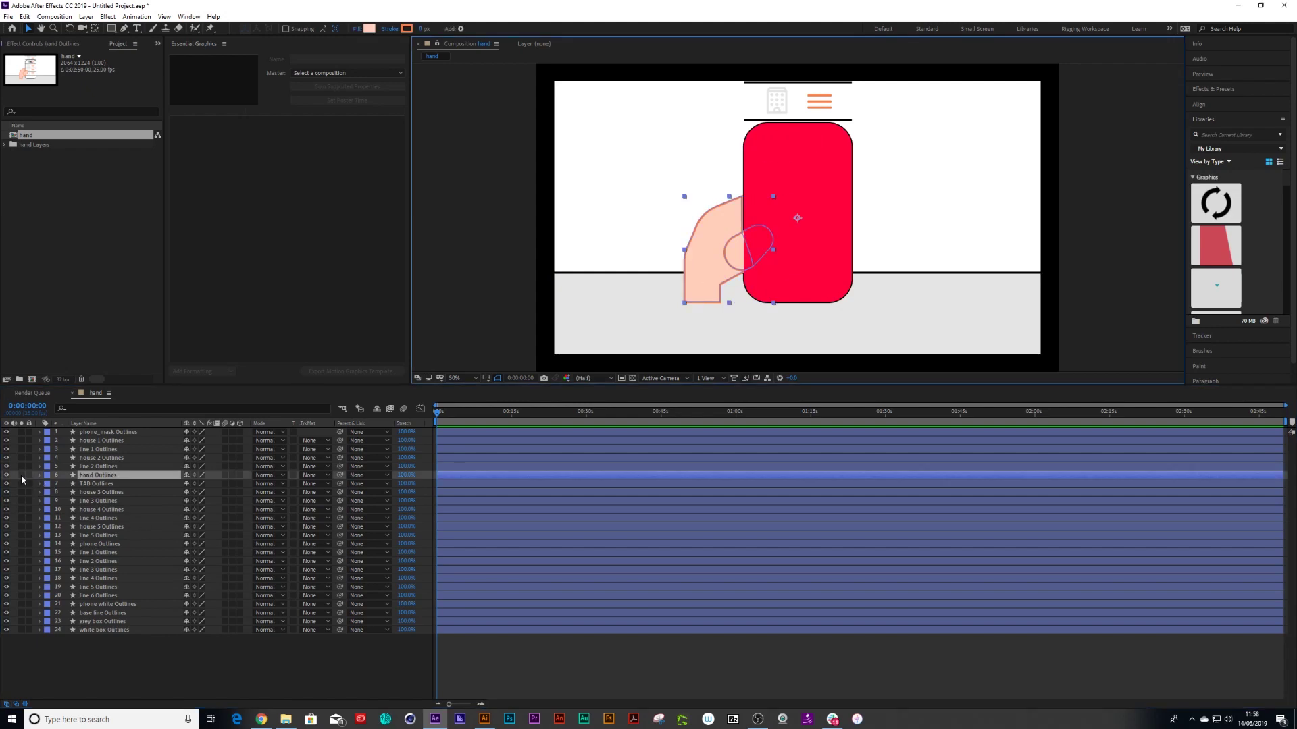
left_click(6, 474)
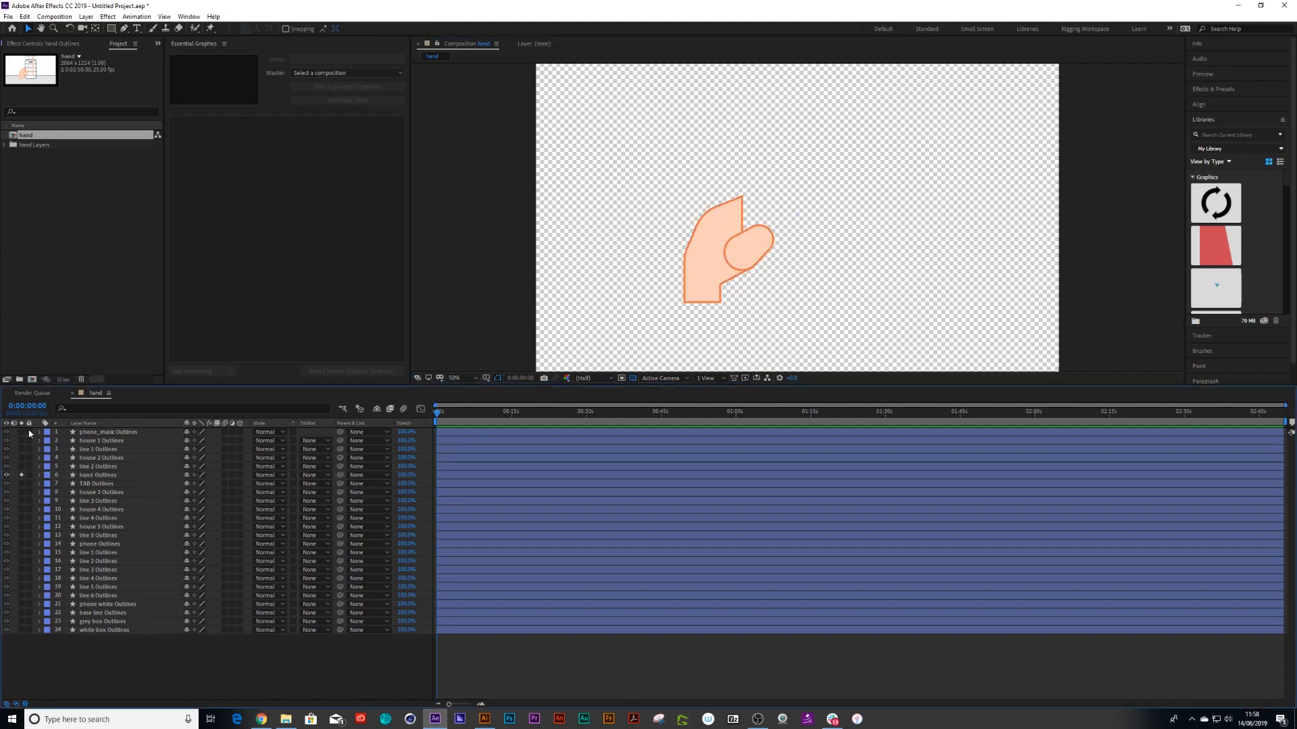
left_click(28, 432)
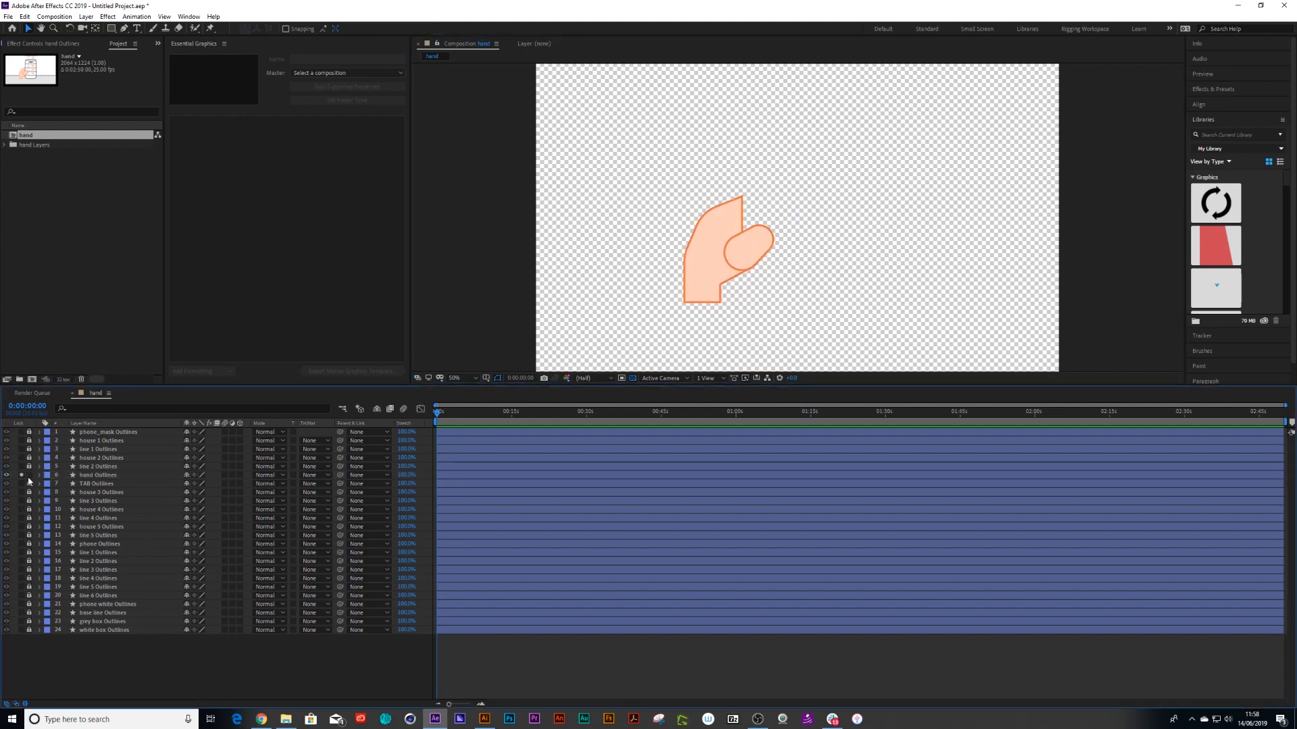
left_click(95, 474)
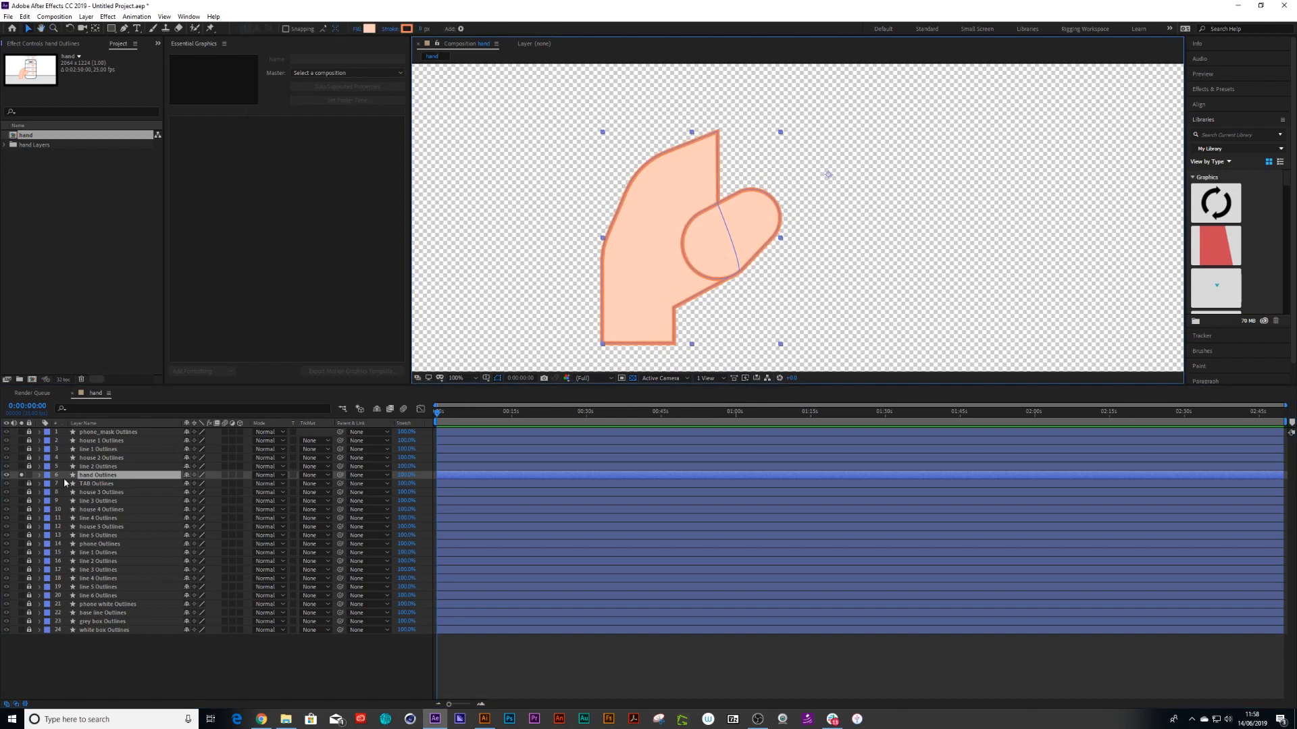
mouse_move(58, 479)
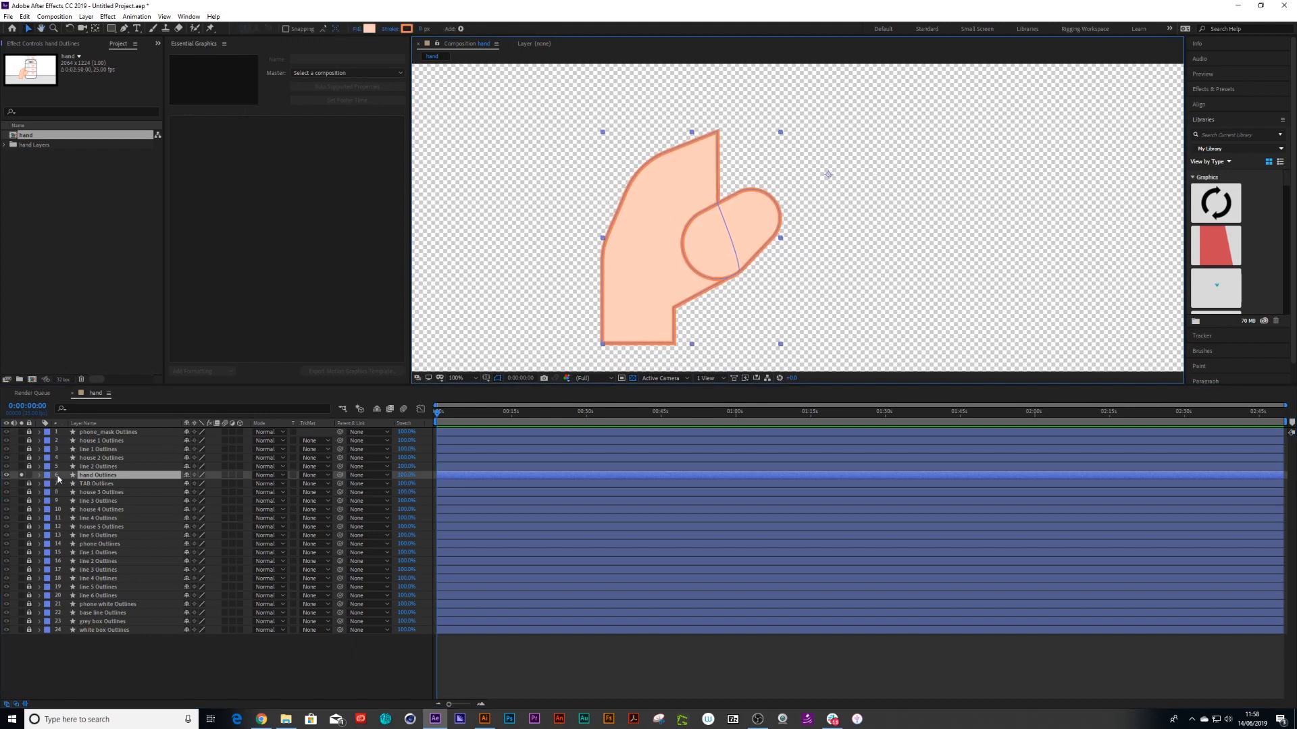
Rename the hand layer's groups thumb and hand, revealing the hand group's Transform.
left_click(38, 474)
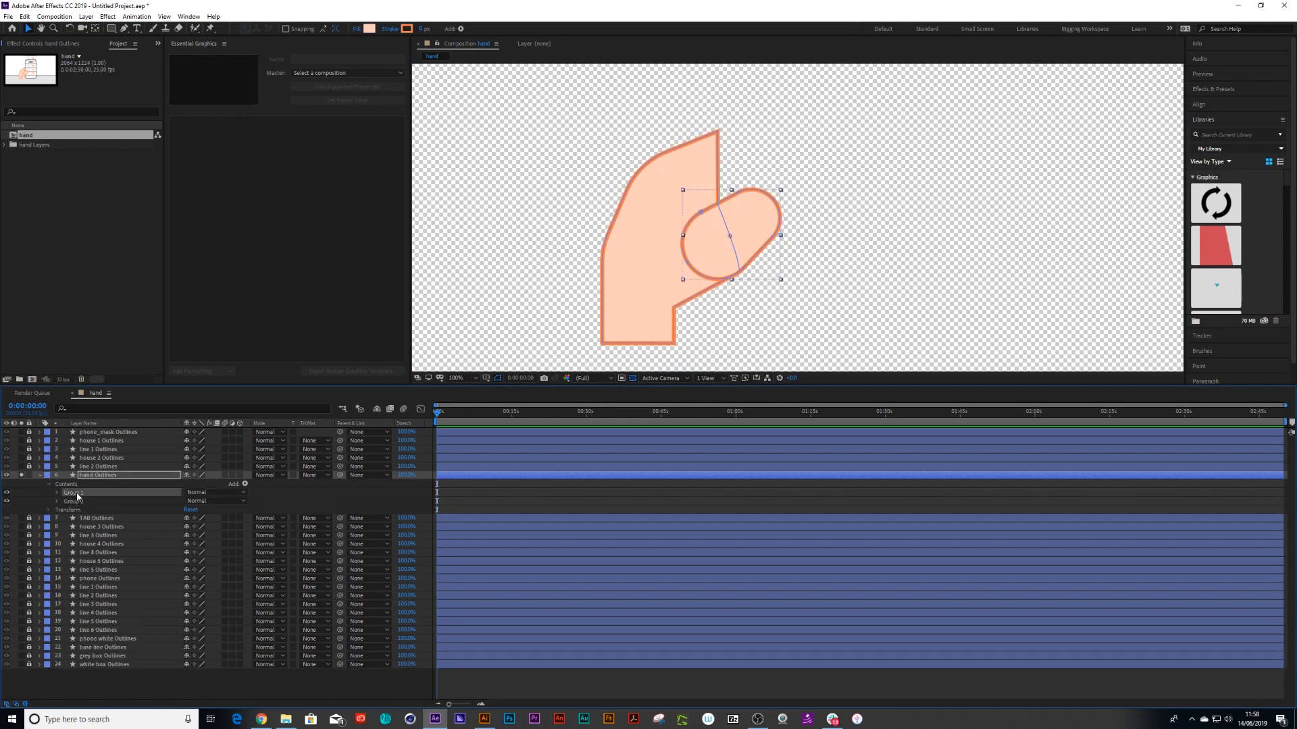
double_click(74, 493)
type("hand")
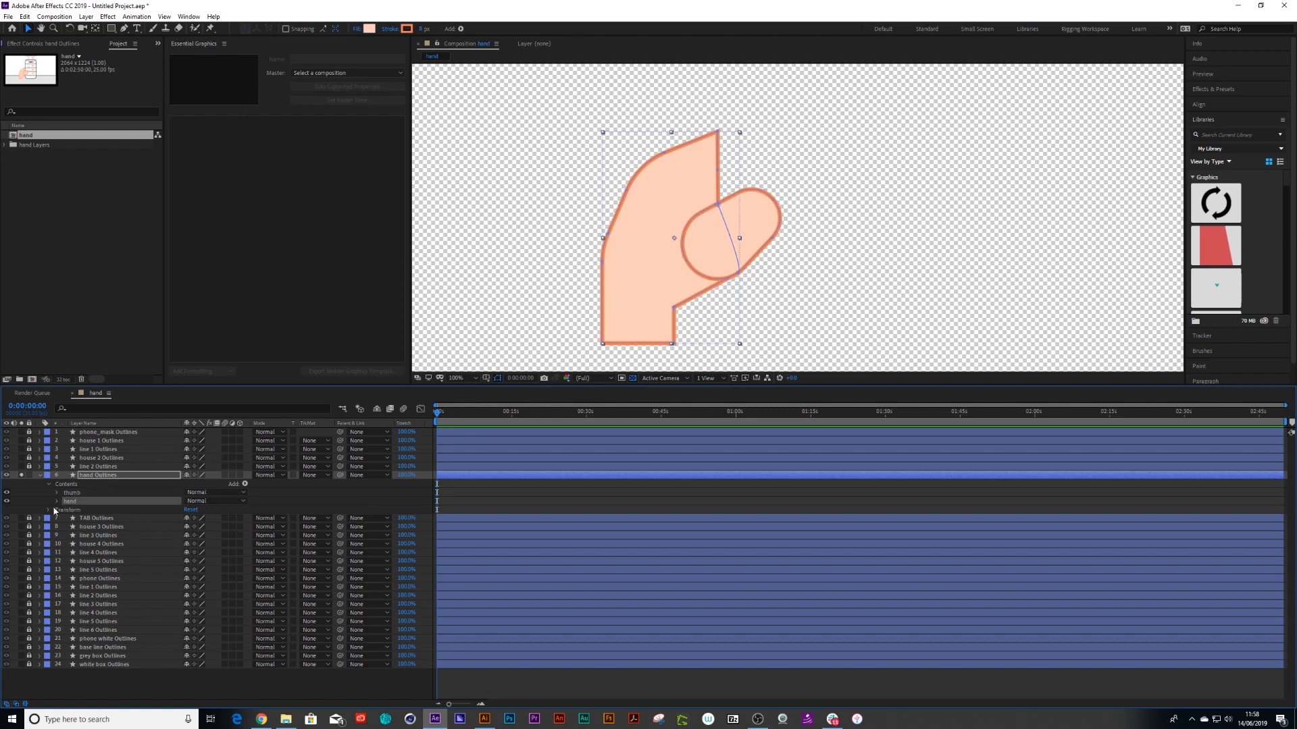
left_click(57, 501)
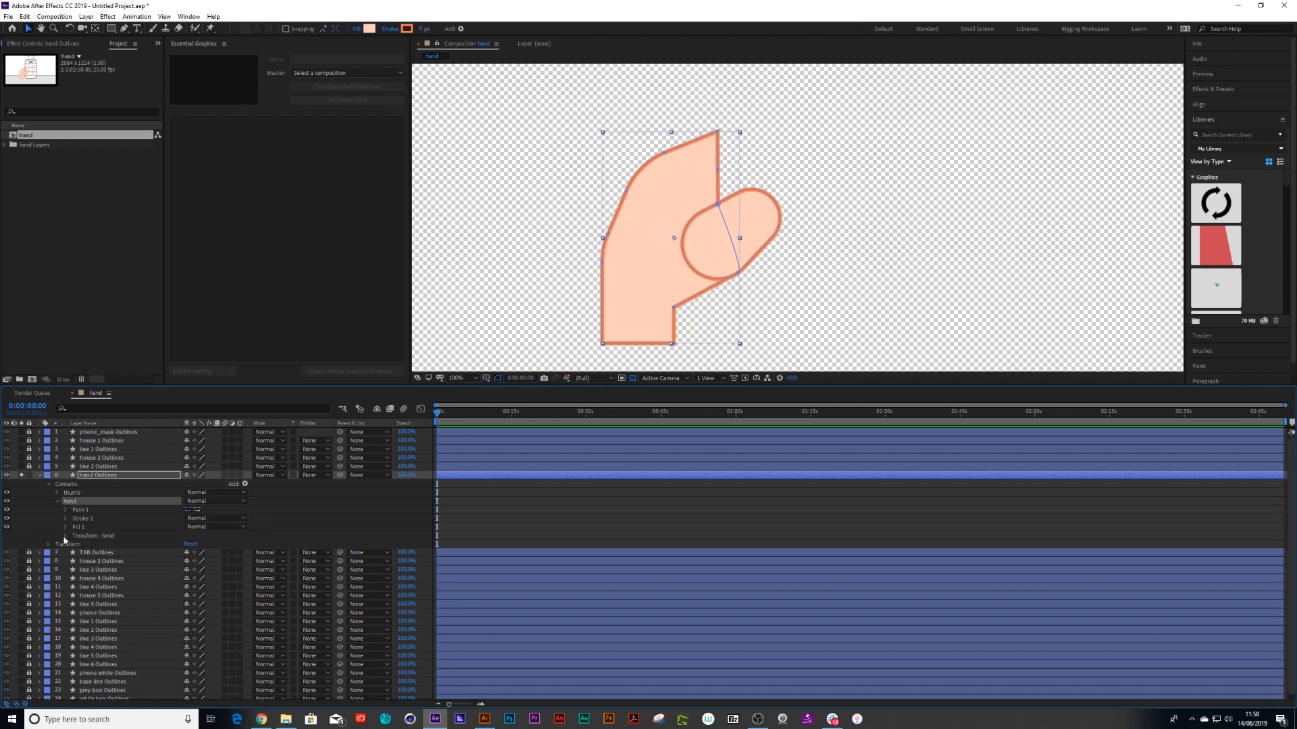
left_click(48, 536)
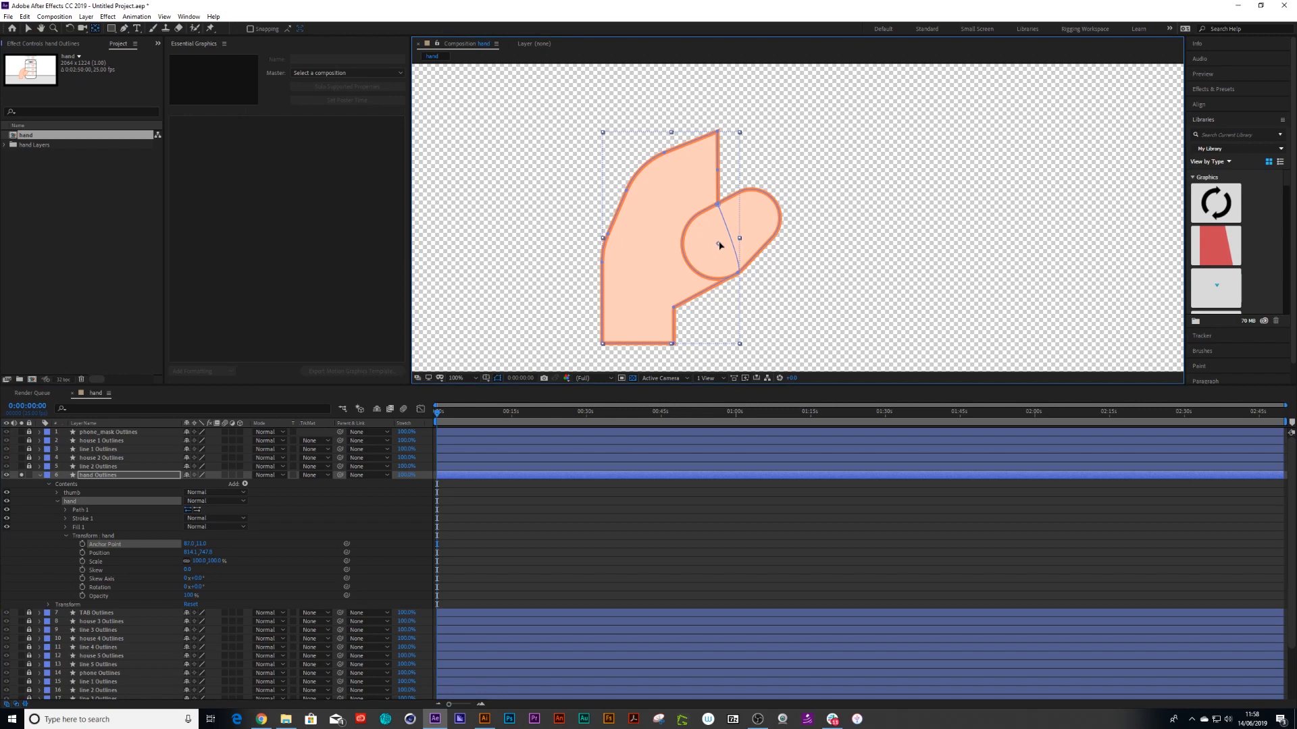
mouse_move(635, 337)
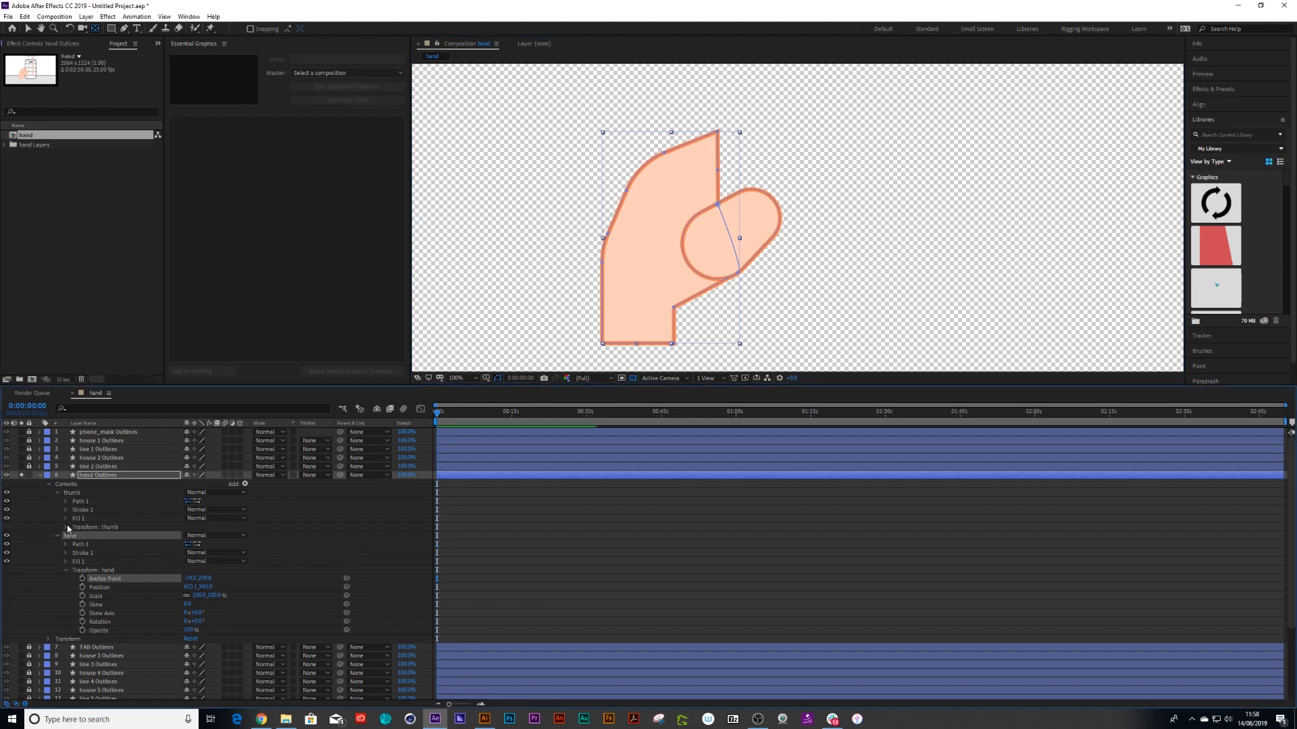
Edit the thumb group's anchor point and rotation, then collapse the layer's contents.
left_click(65, 527)
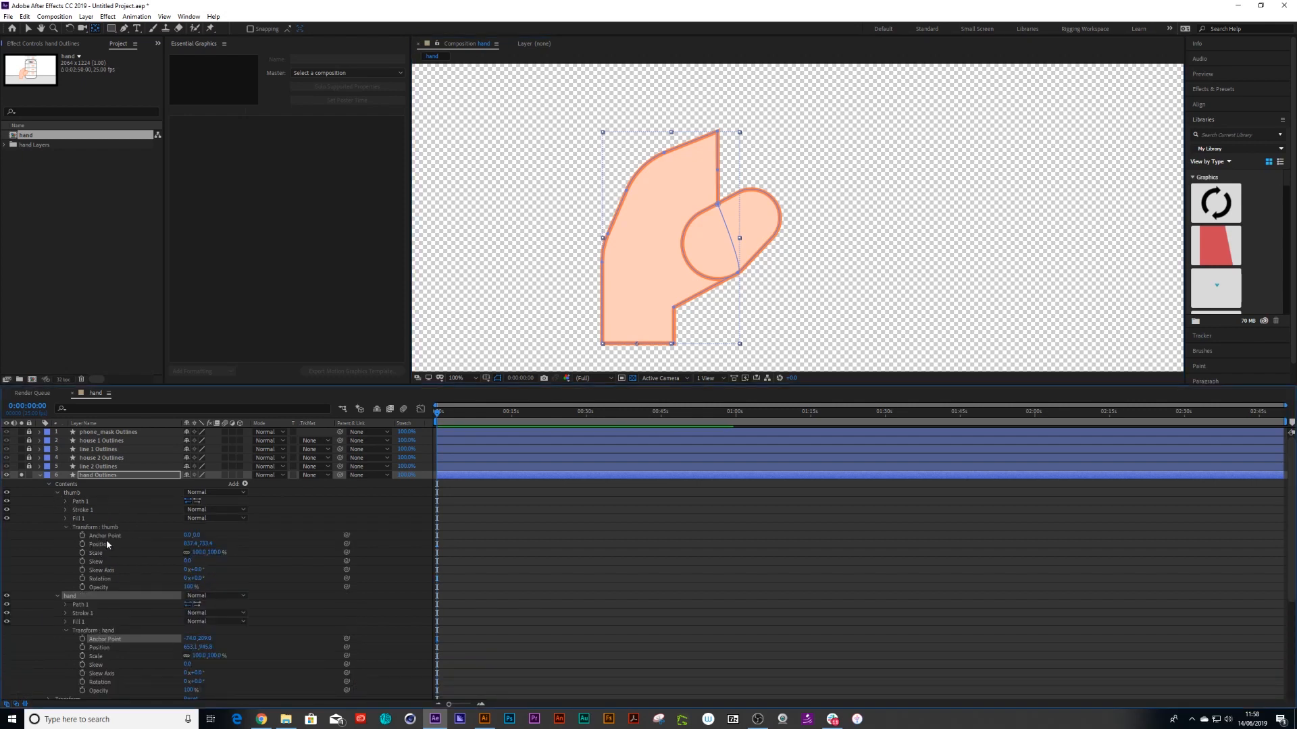
left_click(104, 535)
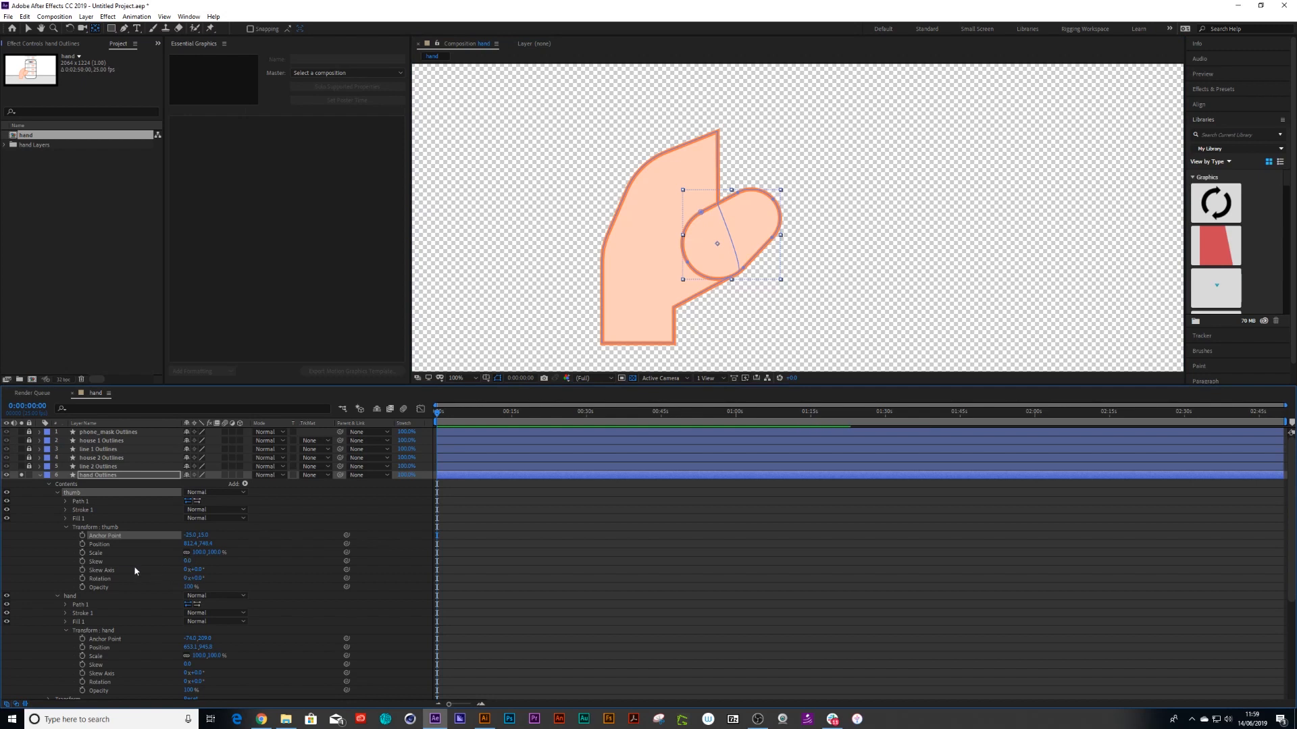
mouse_move(93, 529)
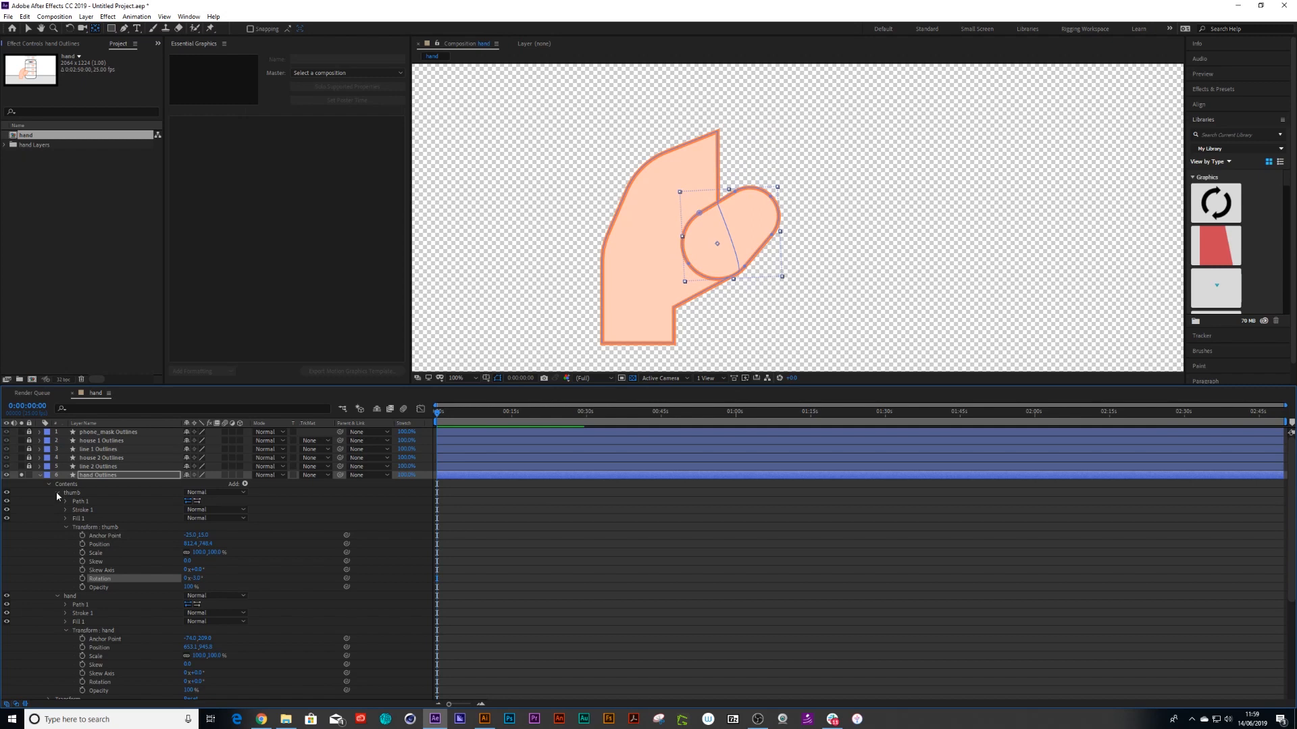
left_click(49, 484)
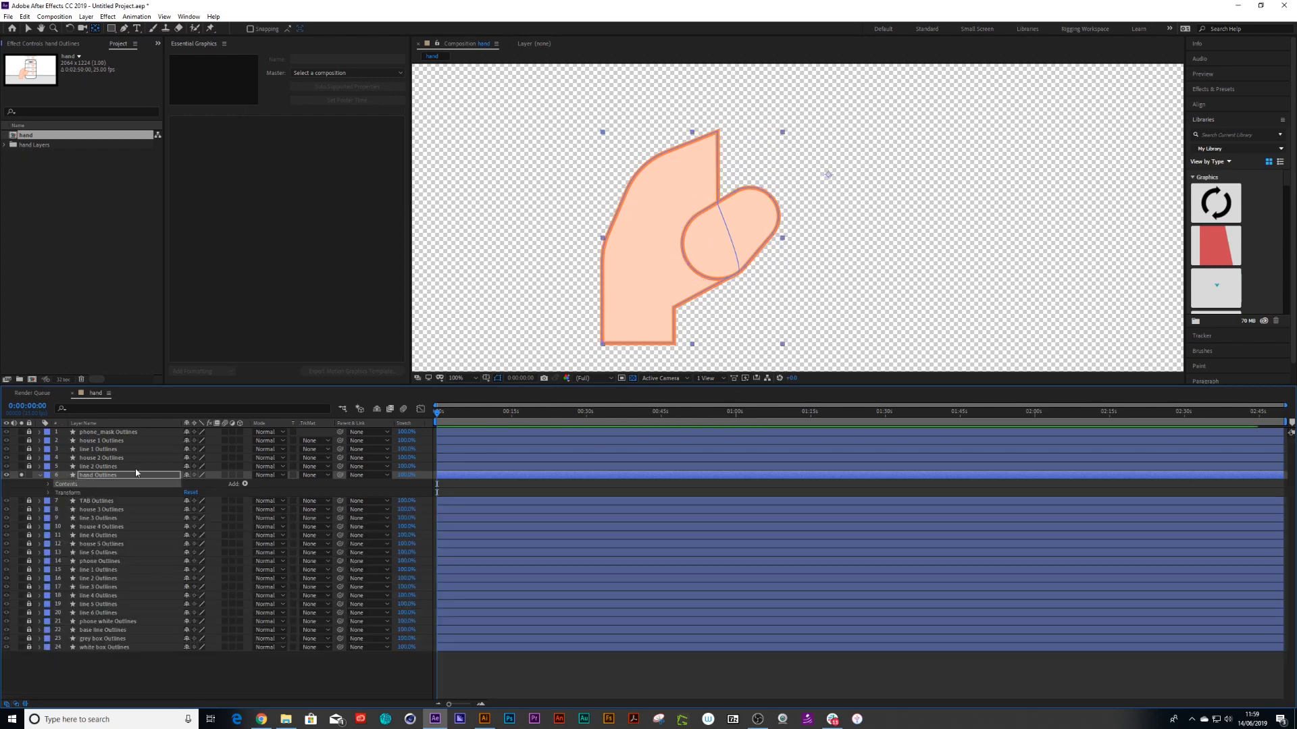
mouse_move(208, 492)
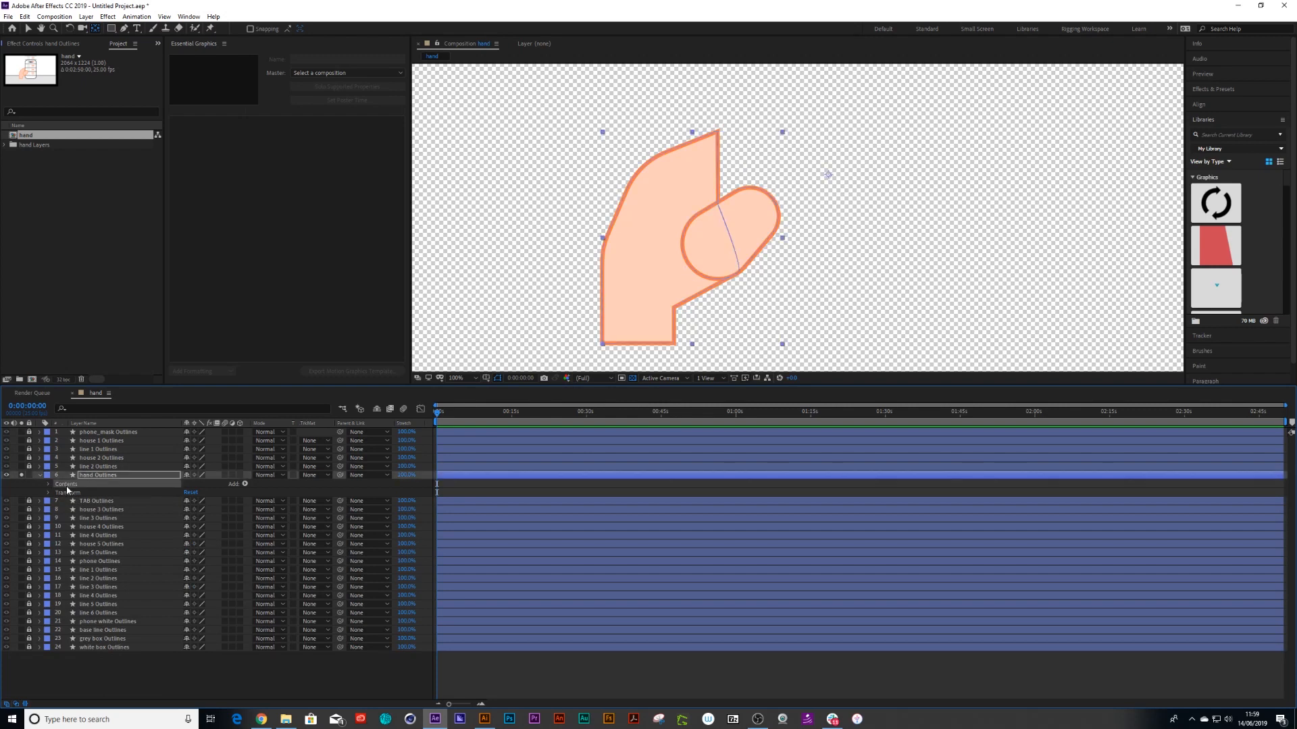
Add a Merge Paths to fuse thumb and hand into one outline, showing the thumb transform again.
left_click(238, 483)
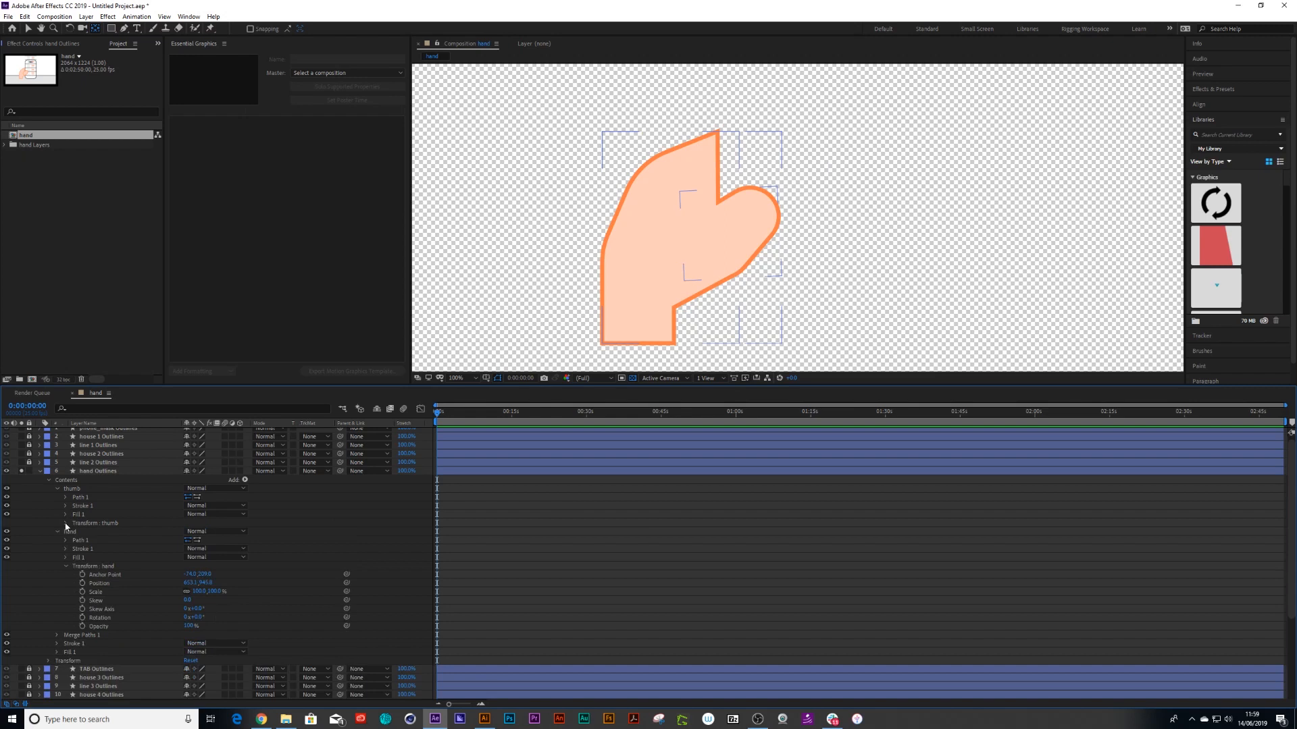
left_click(67, 531)
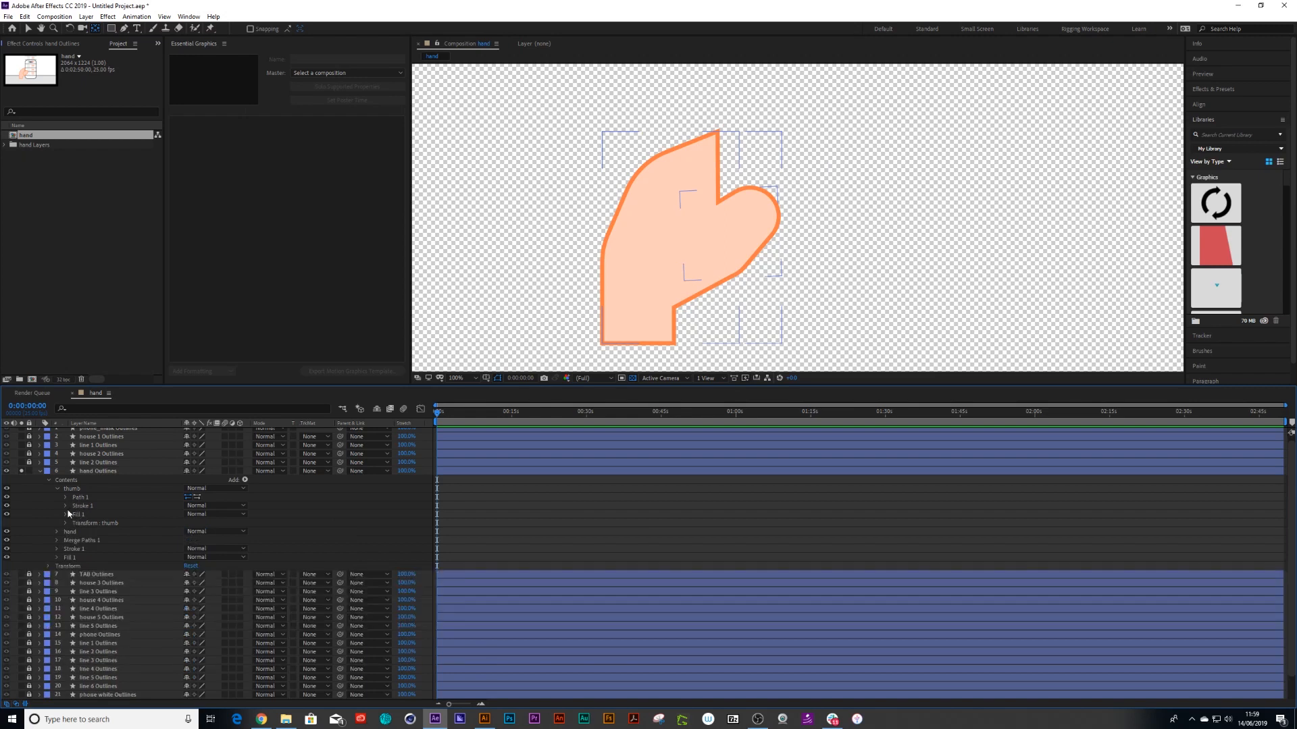
left_click(53, 523)
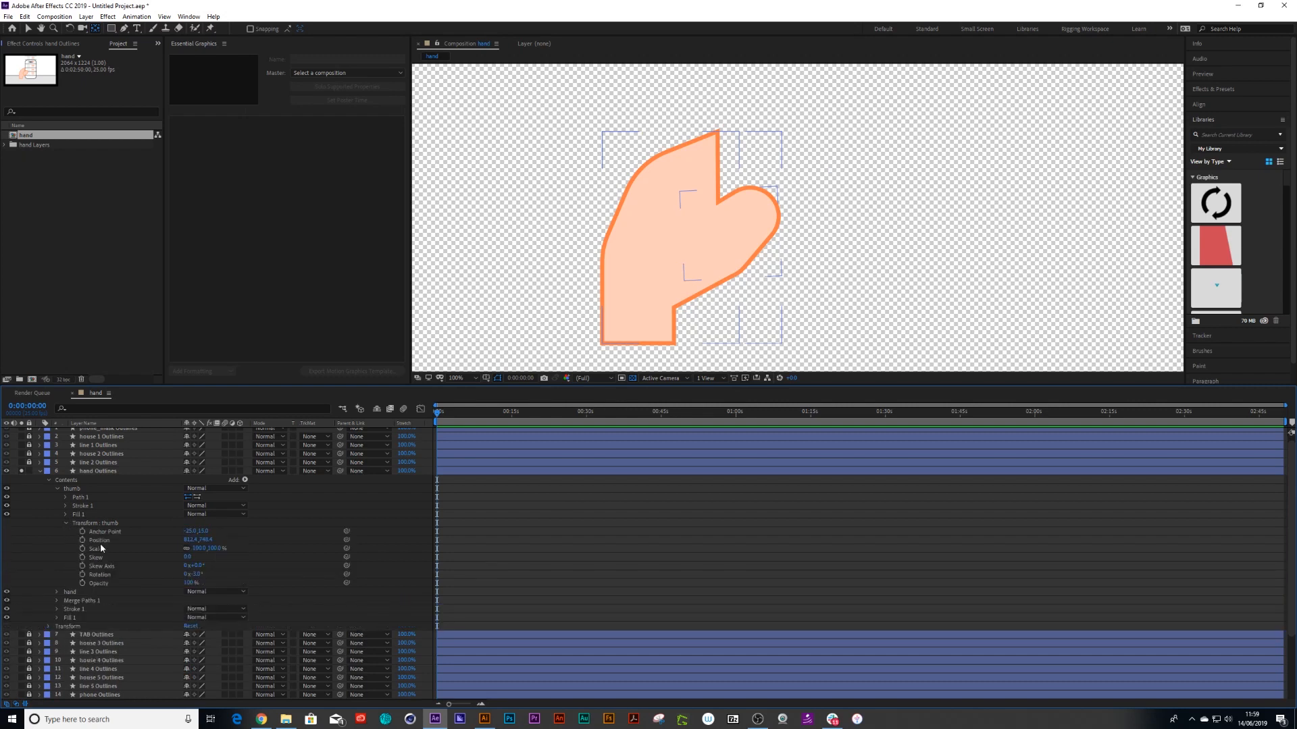